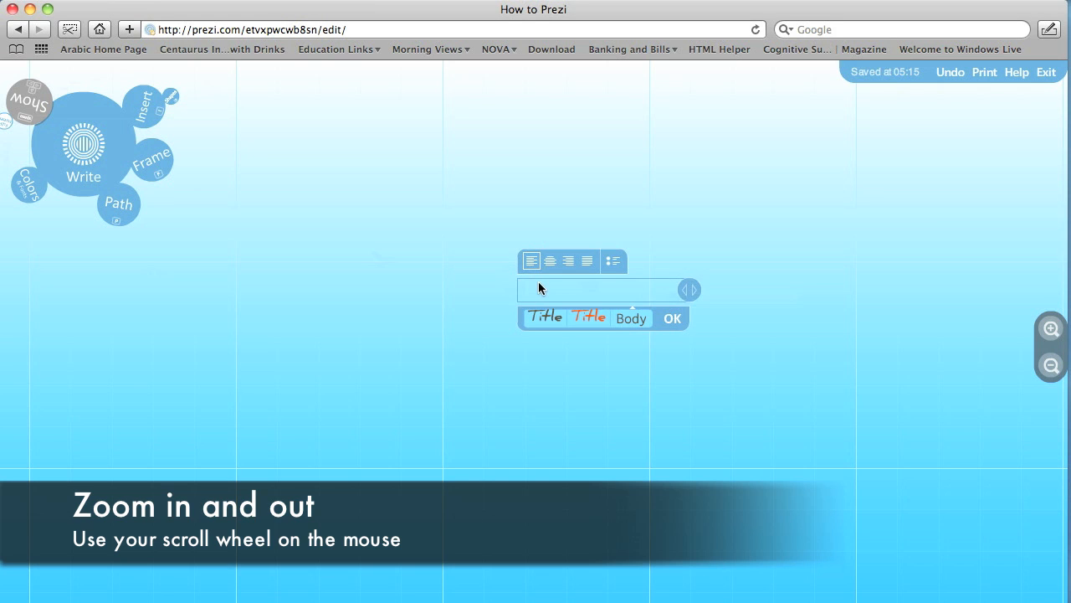
Type 'You can type whatever you want' as a text block near the canvas centre.
text(You can type whatever you want)
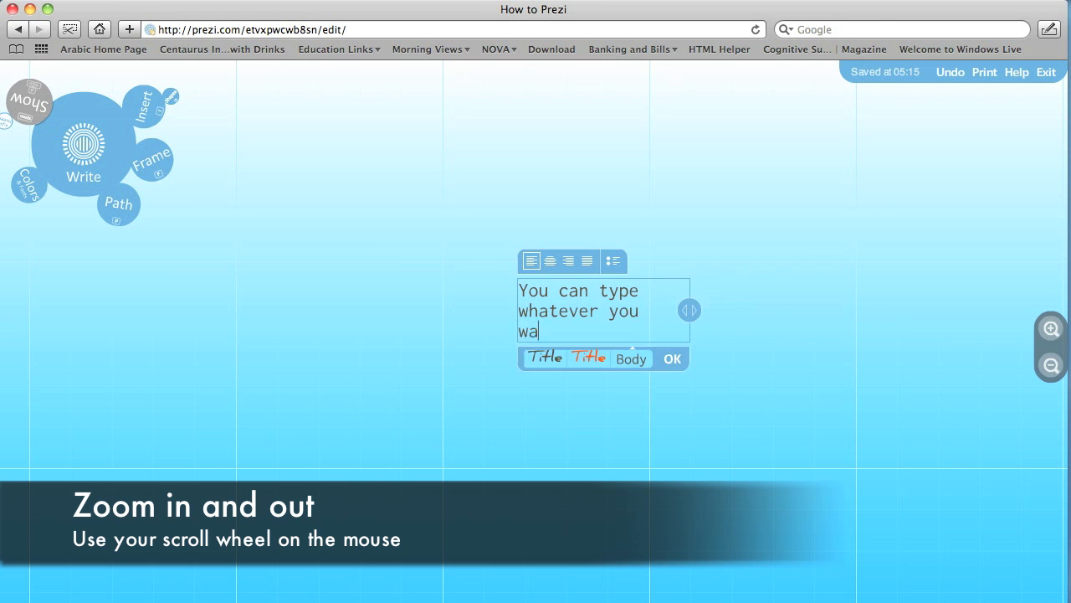
text(nt)
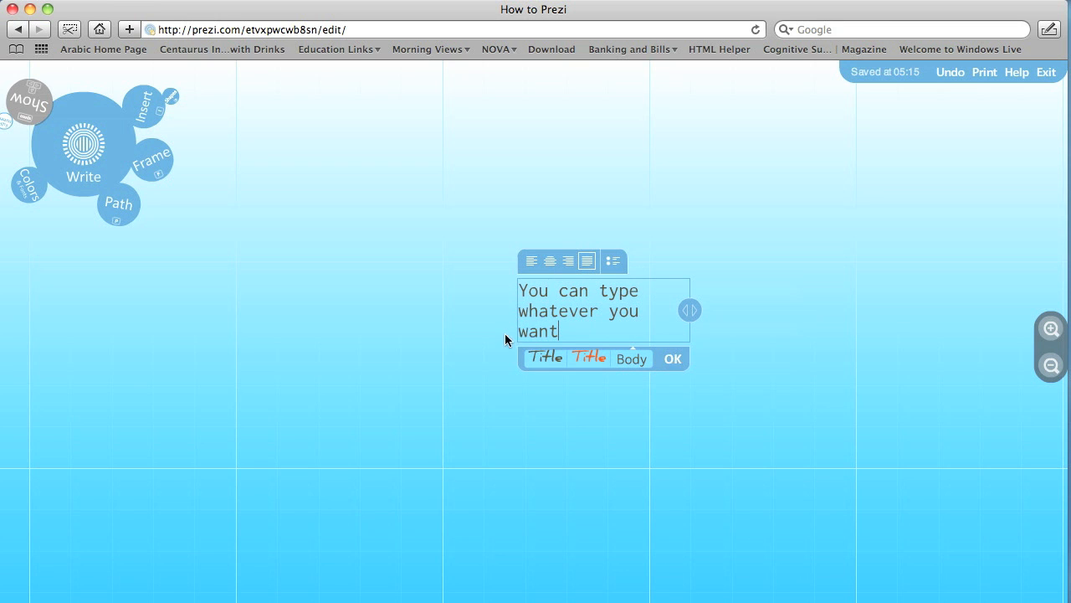
click(673, 359)
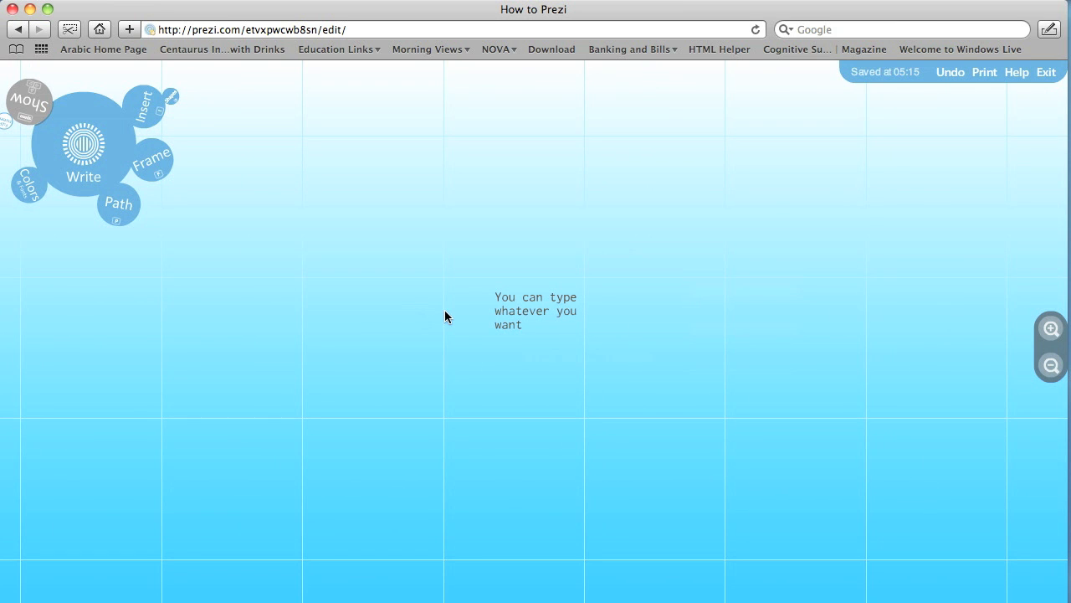
Add a text block 'Now you can type more' beside the first text.
click(1051, 328)
text(THen  y)
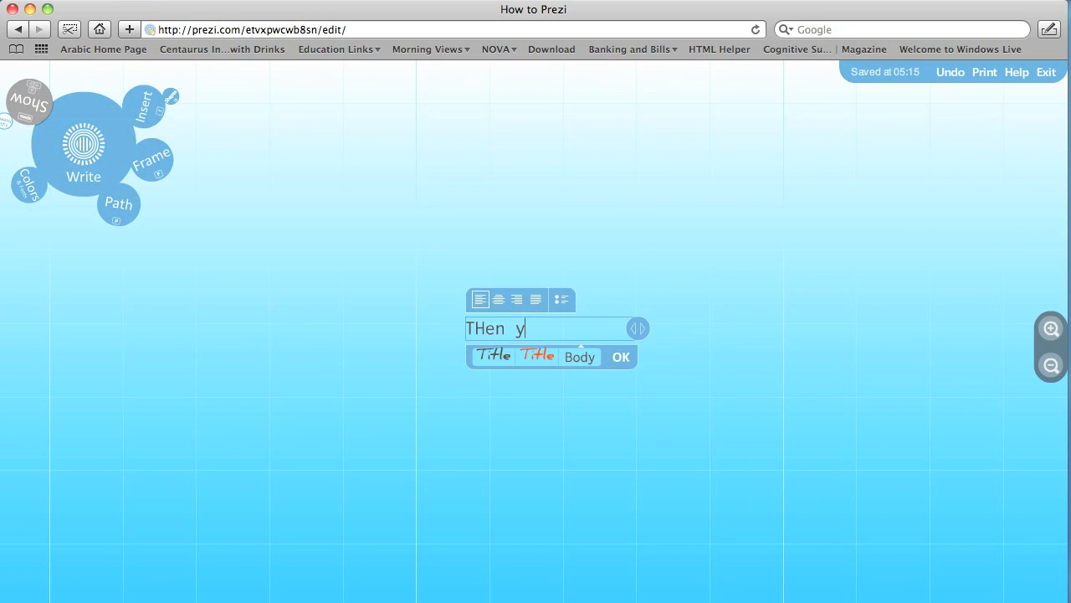
text(Now you can type more)
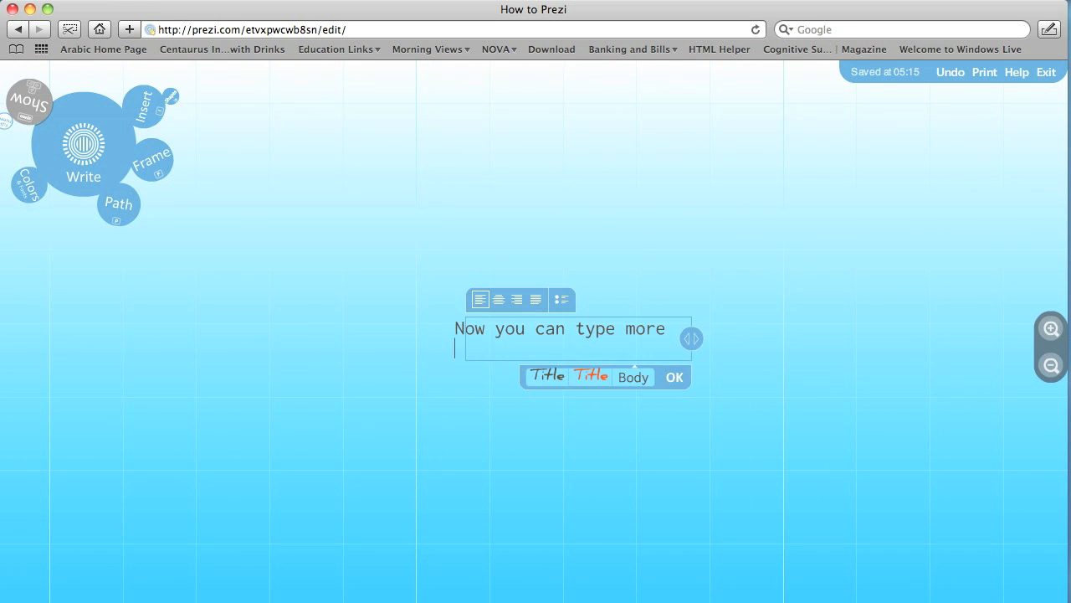
click(675, 376)
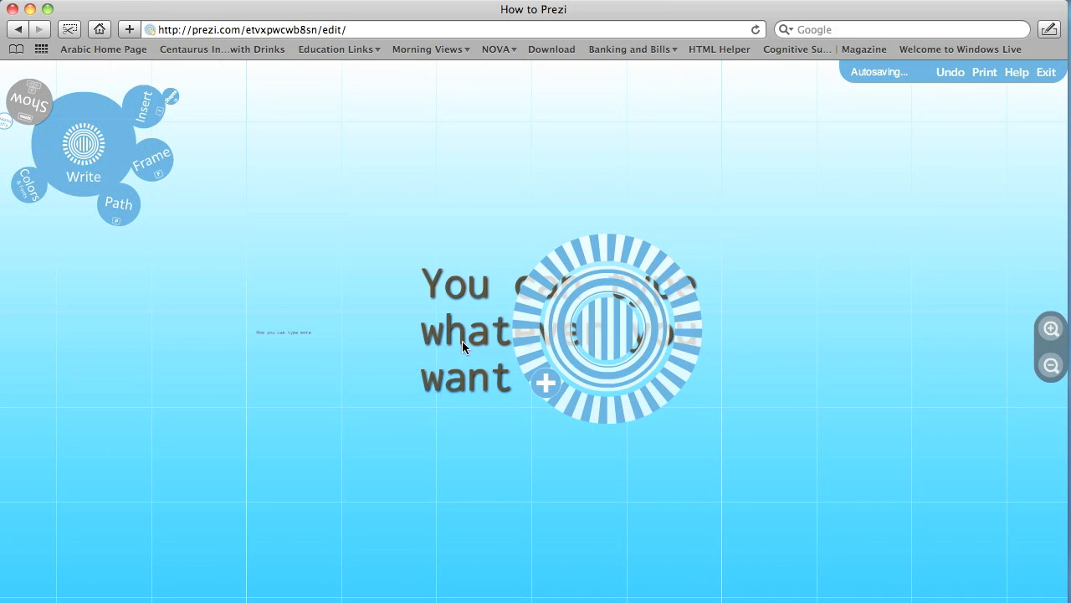
mouse_move(281, 341)
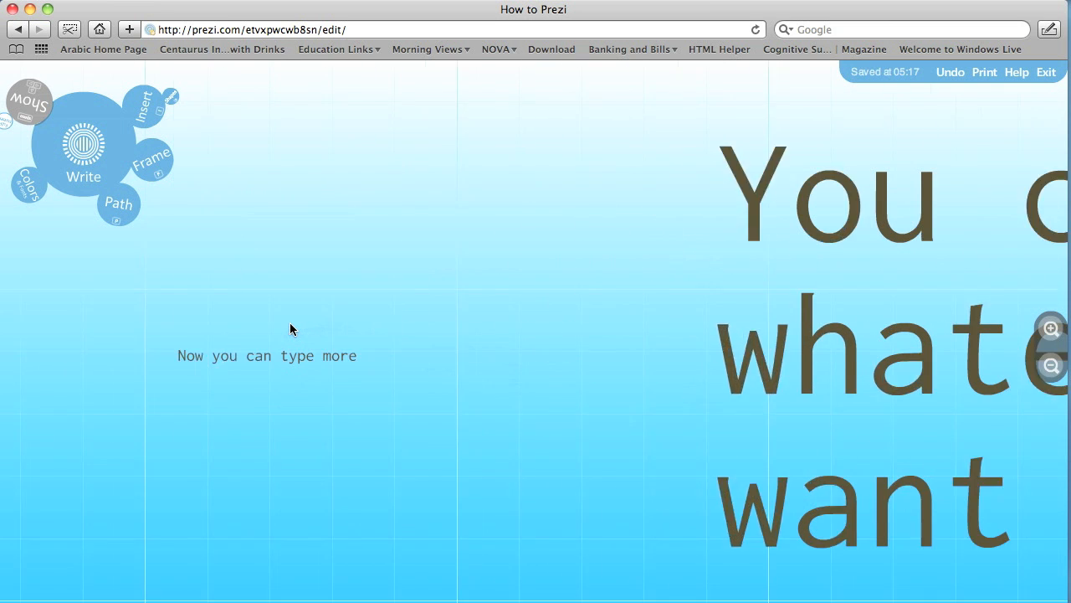
Select 'Now you can type more' and drag it above the large text.
click(291, 355)
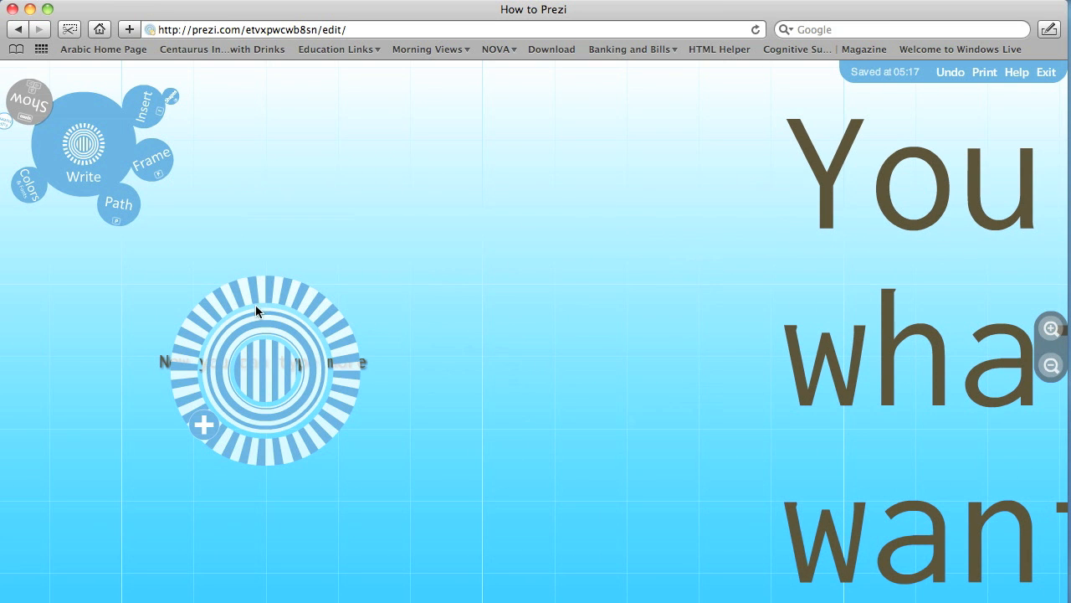
mouse_move(262, 296)
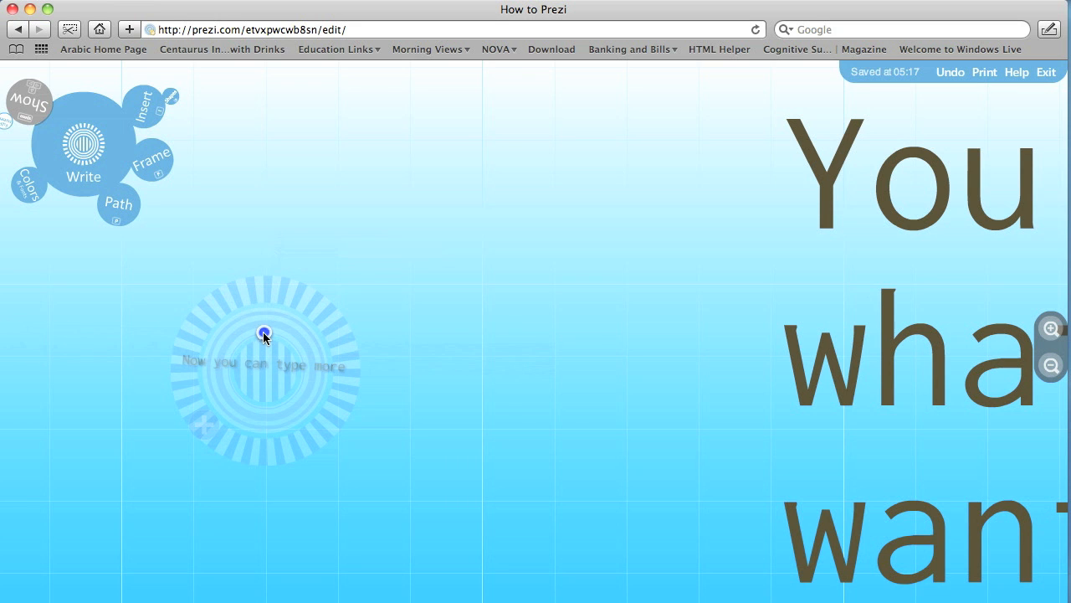
drag(265, 333, 262, 415)
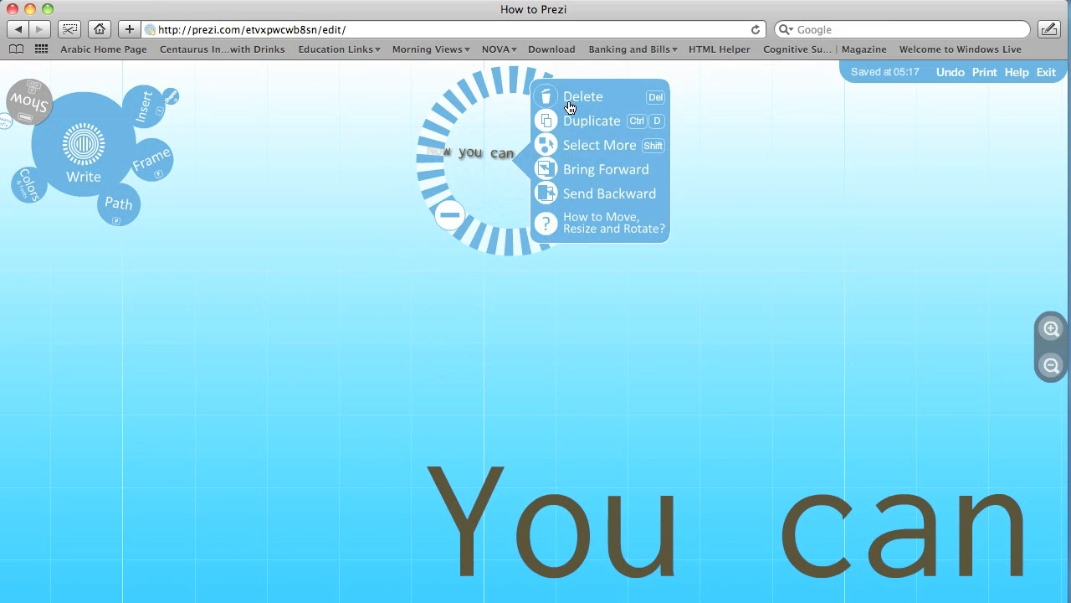
mouse_move(574, 124)
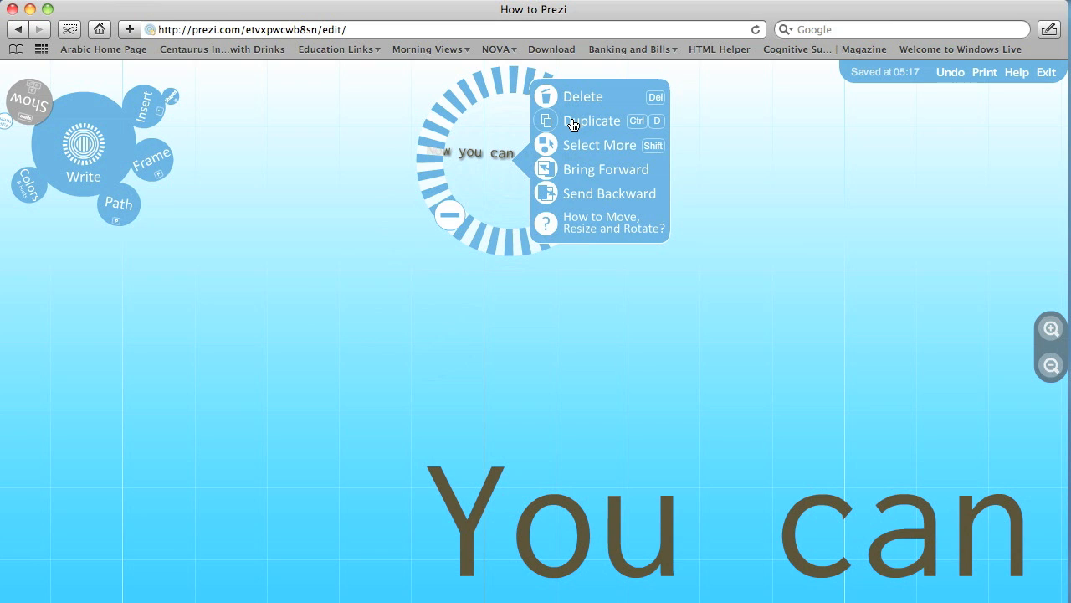
mouse_move(582, 174)
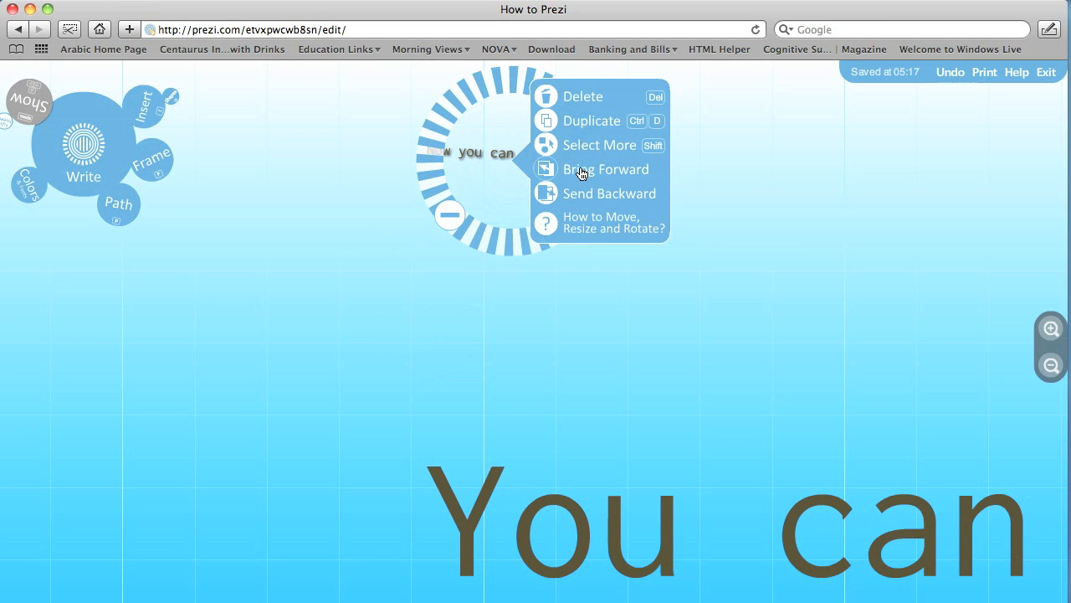
mouse_move(584, 211)
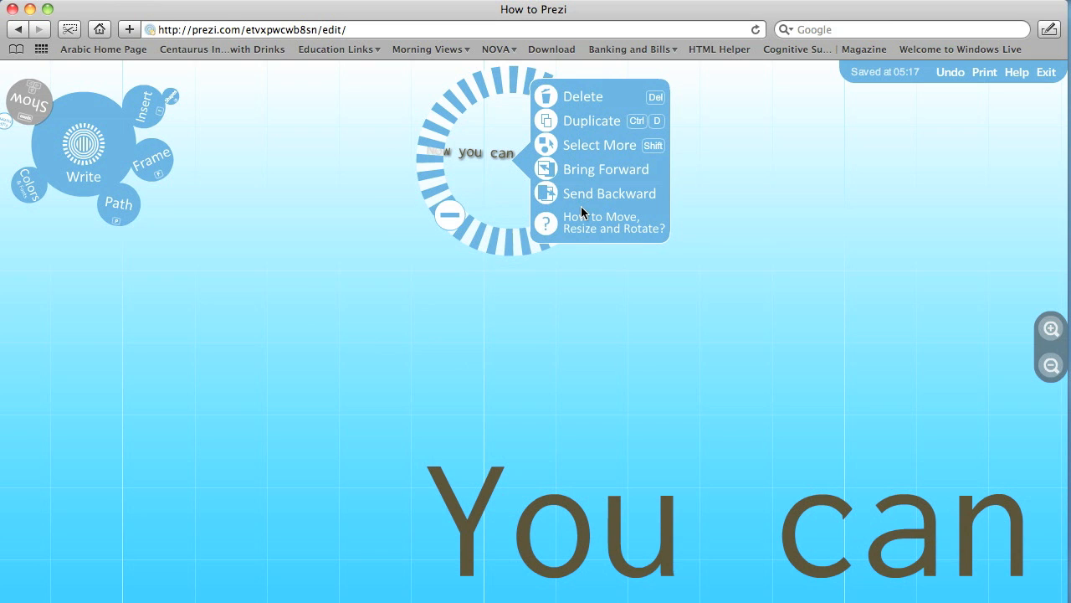
mouse_move(466, 223)
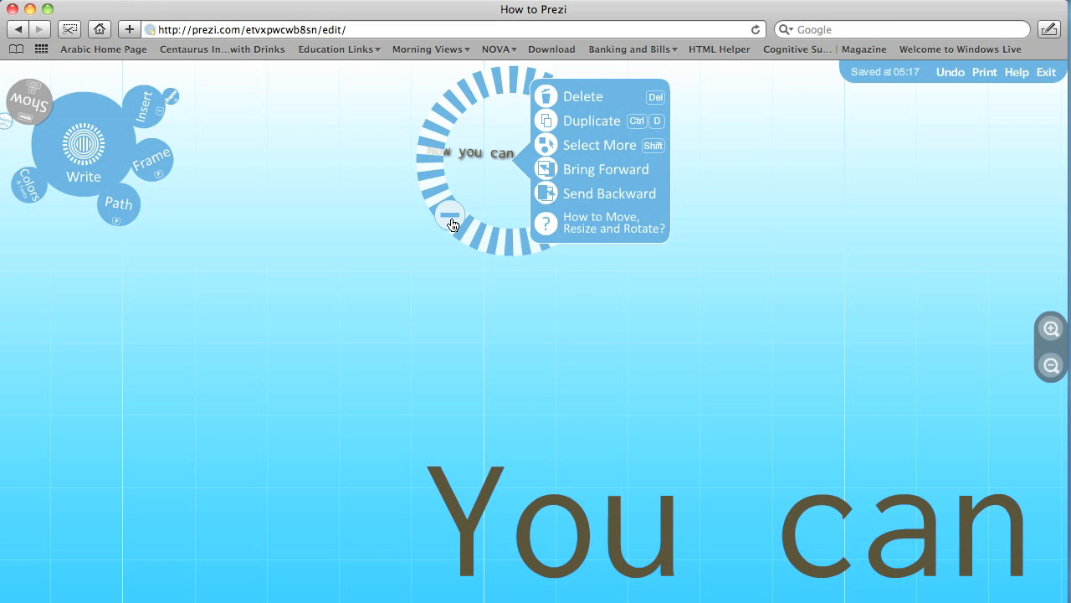
Close the object options, reselect the small text, and choose Insert > Load File.
click(508, 236)
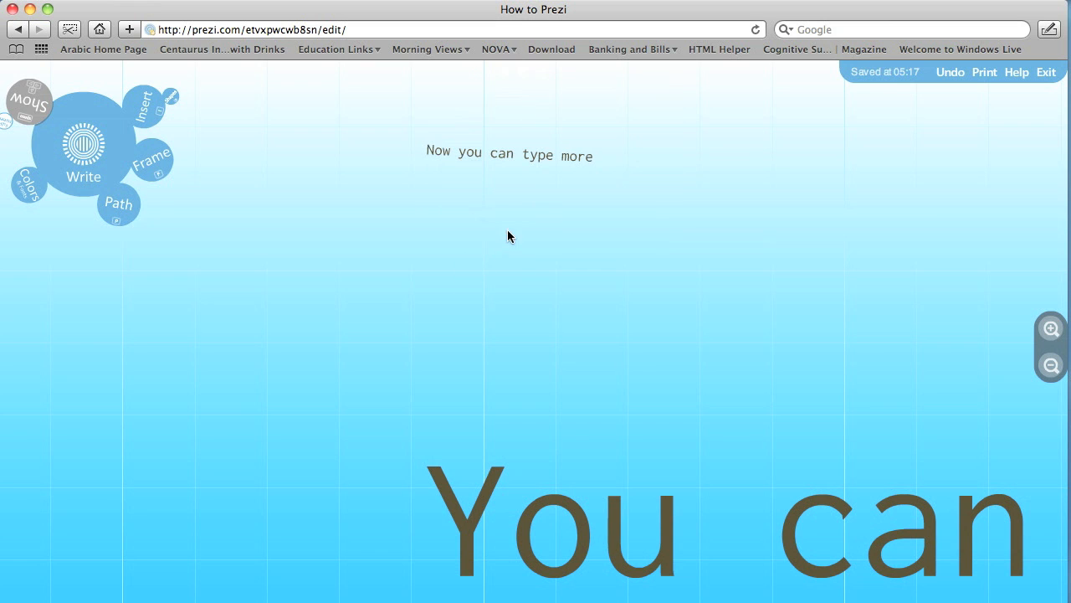
click(509, 155)
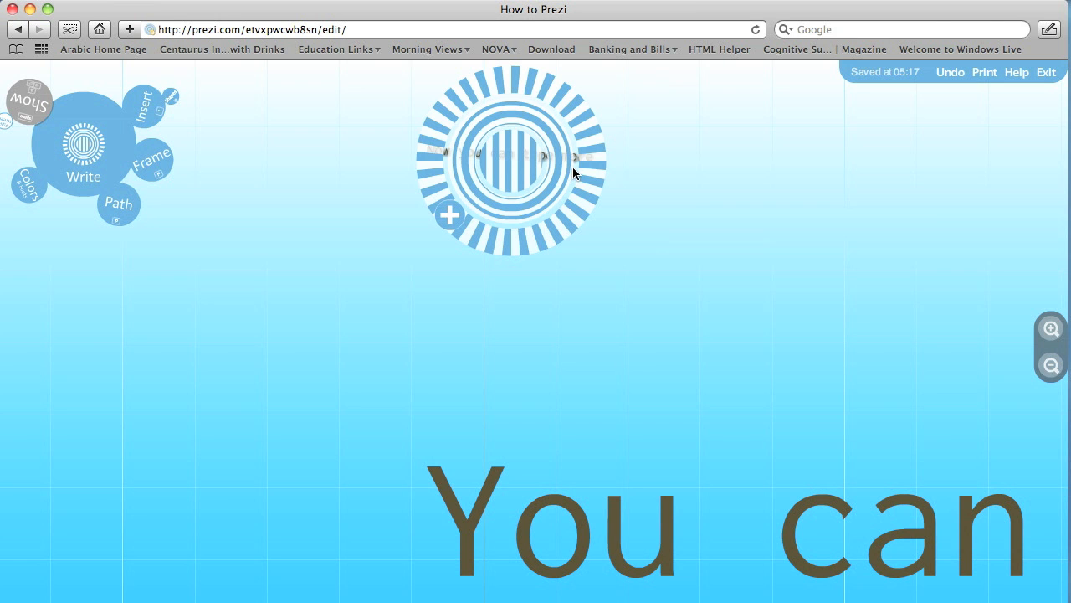
click(385, 275)
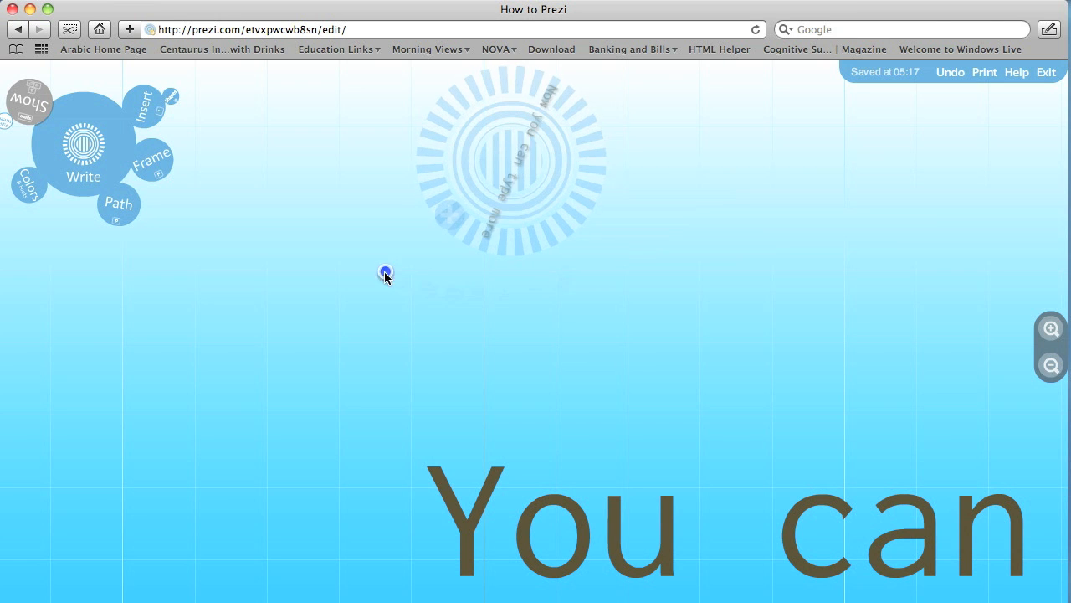
mouse_move(333, 161)
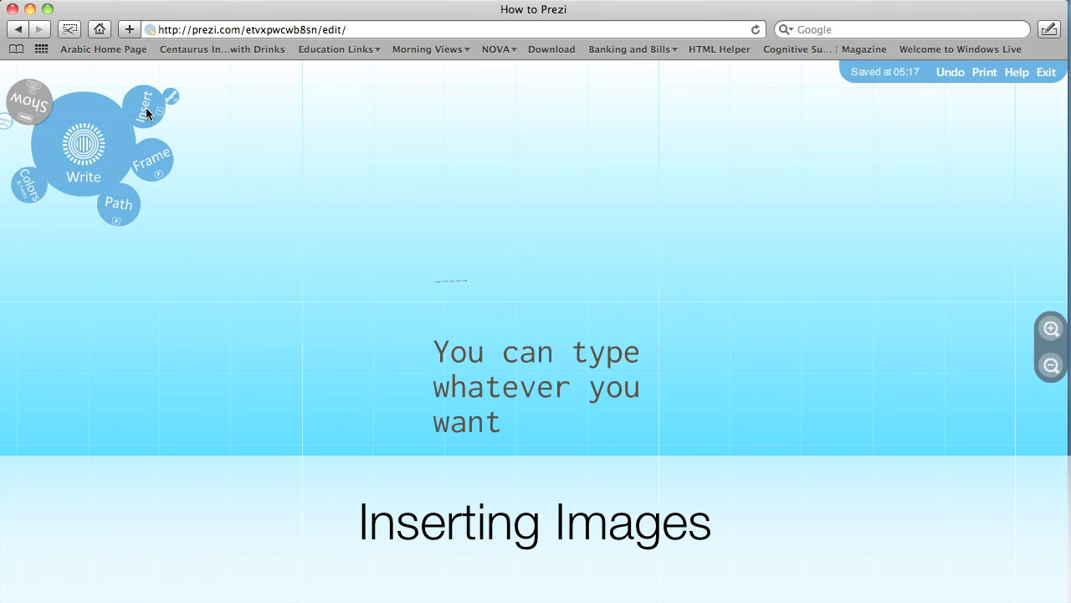
click(144, 101)
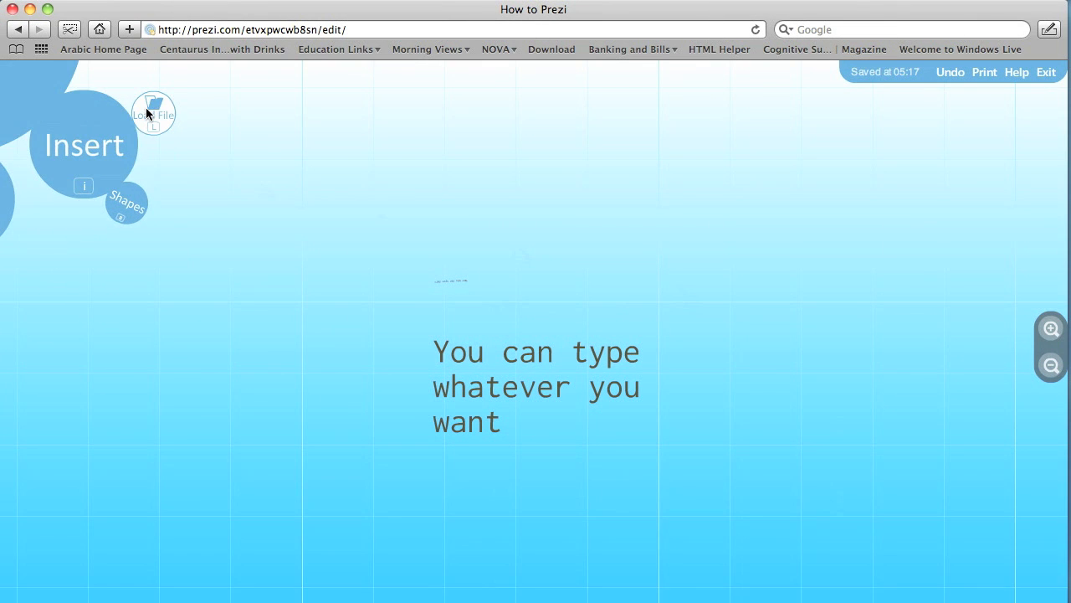
mouse_move(148, 149)
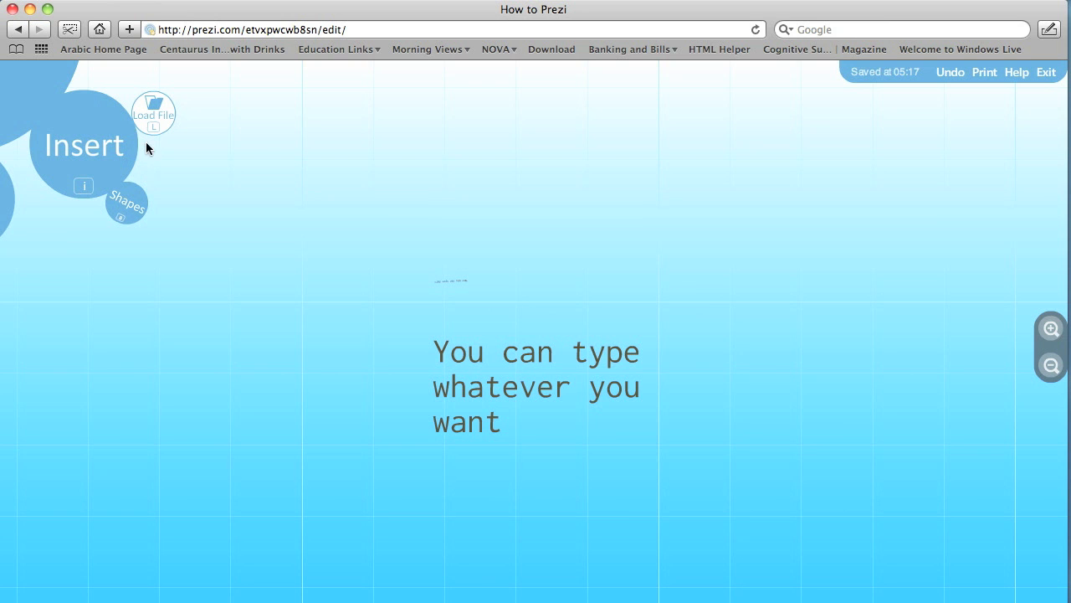
mouse_move(158, 114)
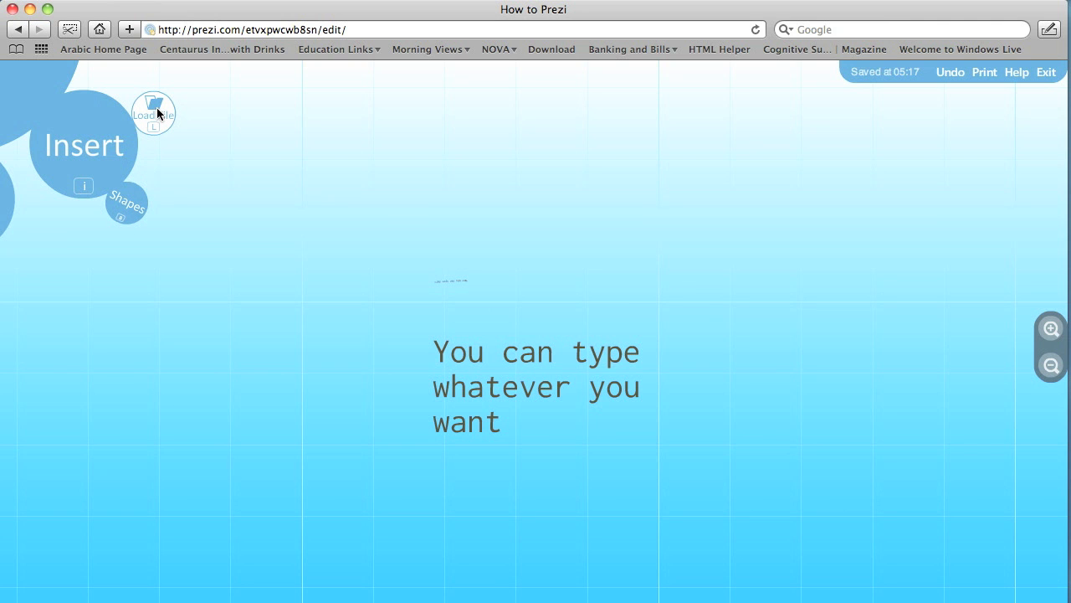
click(153, 113)
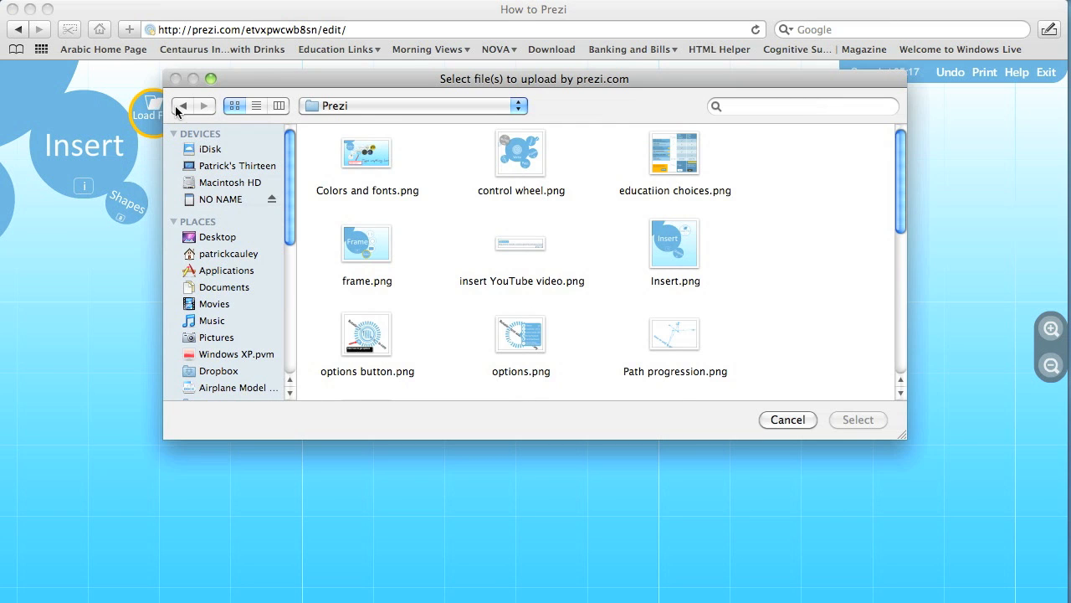
Scroll the upload dialog and select the 'prezi' logo image.
scroll(down, 3)
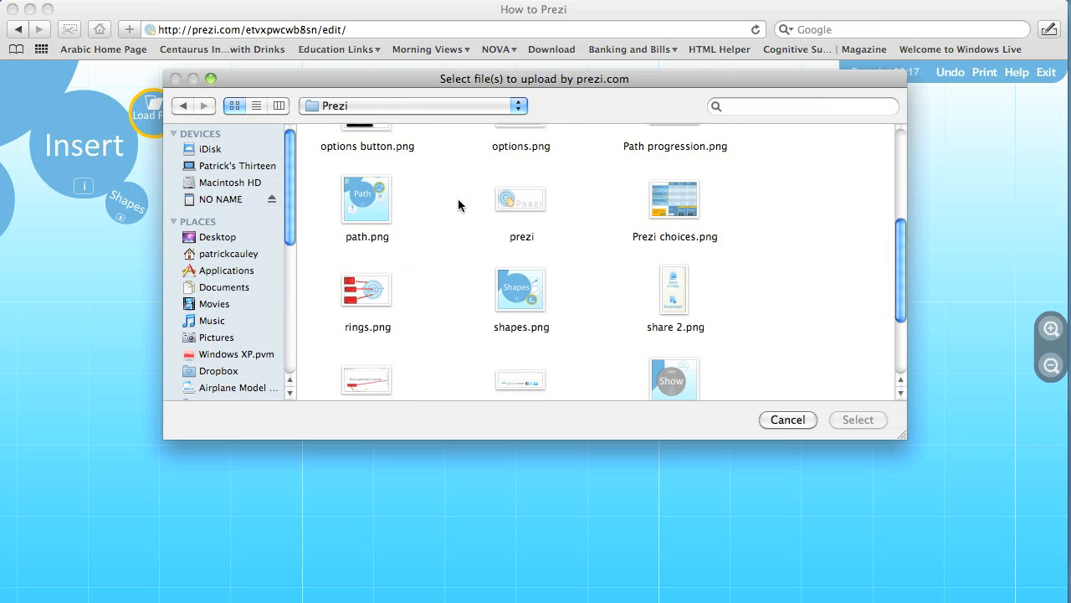
click(858, 419)
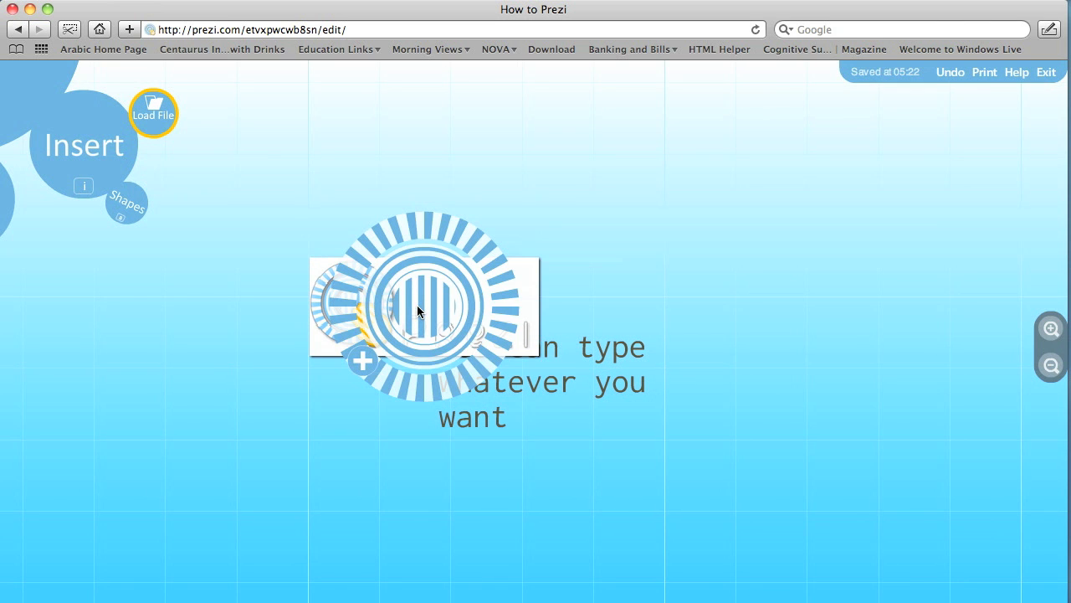
mouse_move(430, 229)
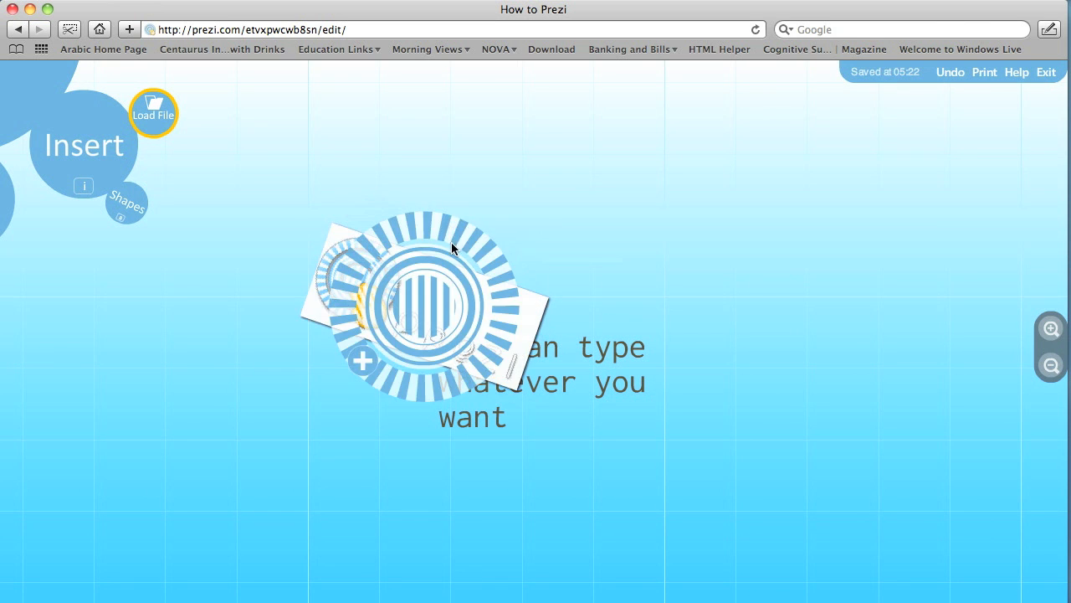
Rotate the logo image and move it to the upper right of the text.
click(439, 288)
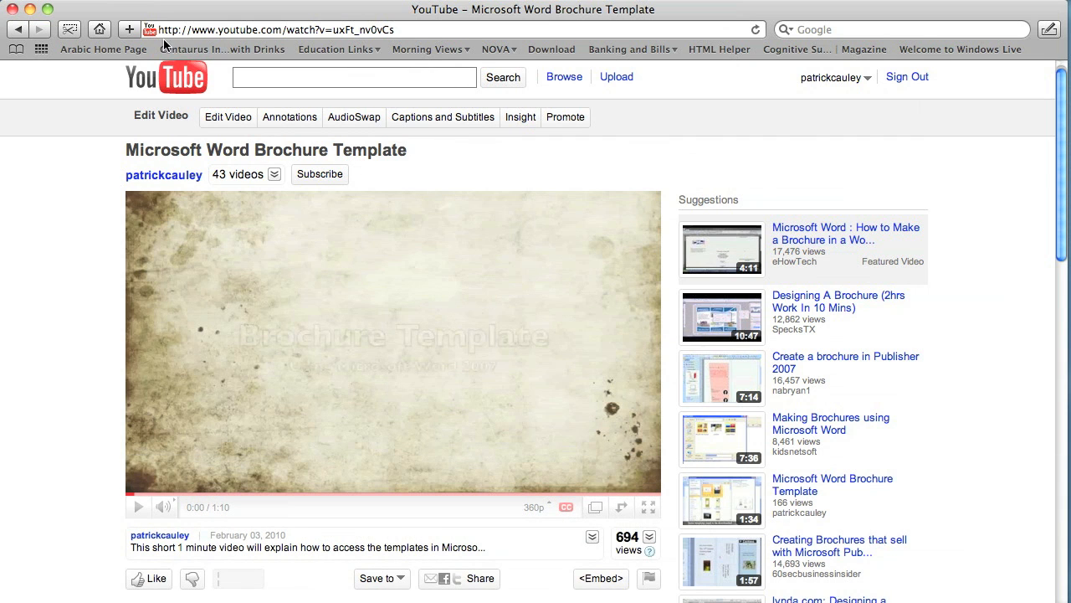
mouse_move(213, 38)
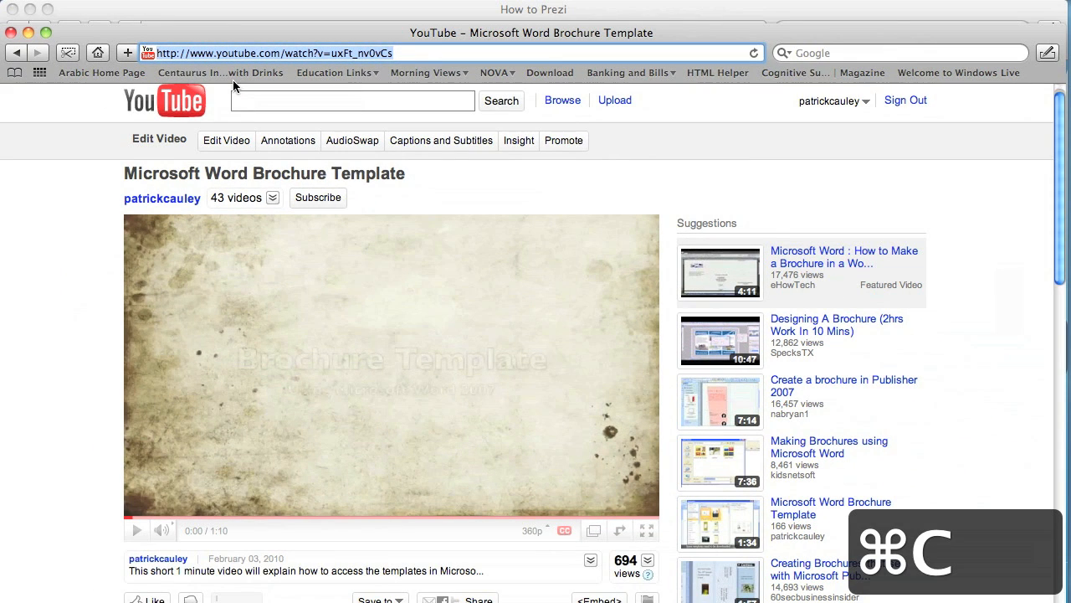
mouse_move(837, 333)
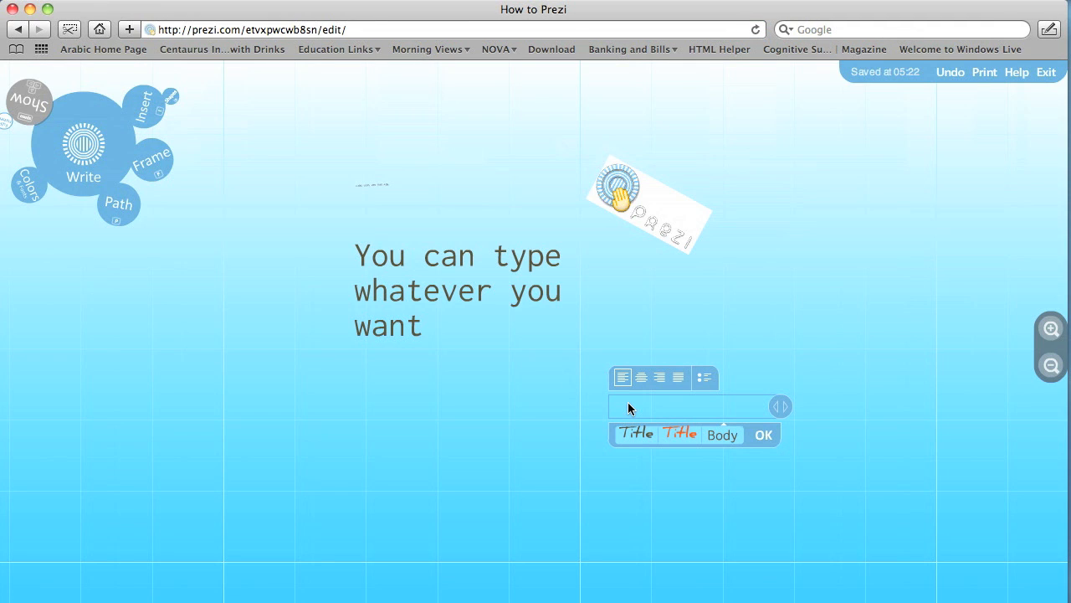
Paste the YouTube link onto the canvas to embed the video, then select it.
key(cmd+v)
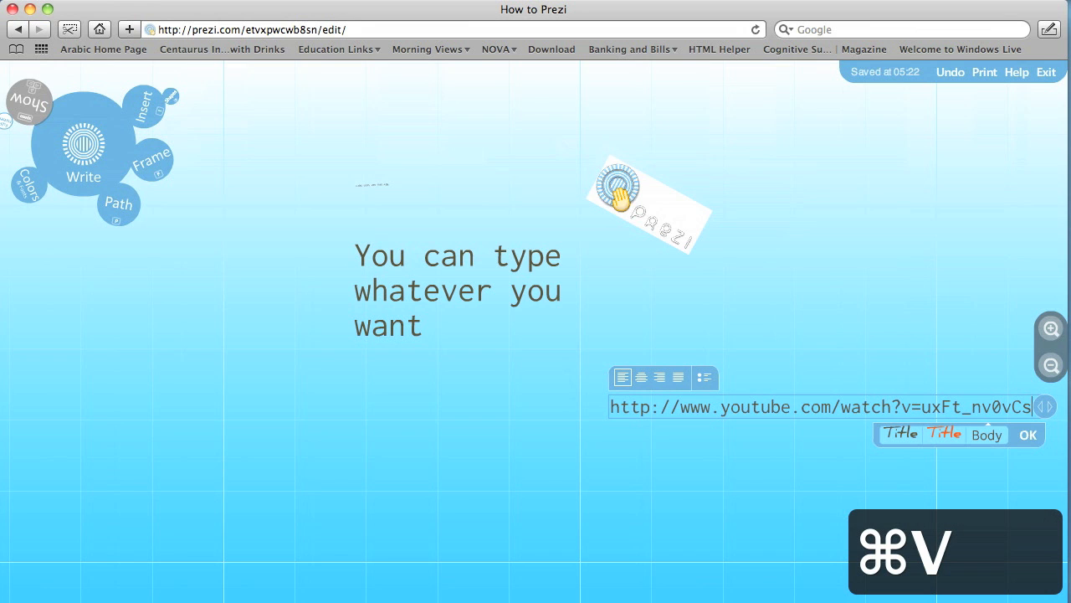
click(1028, 434)
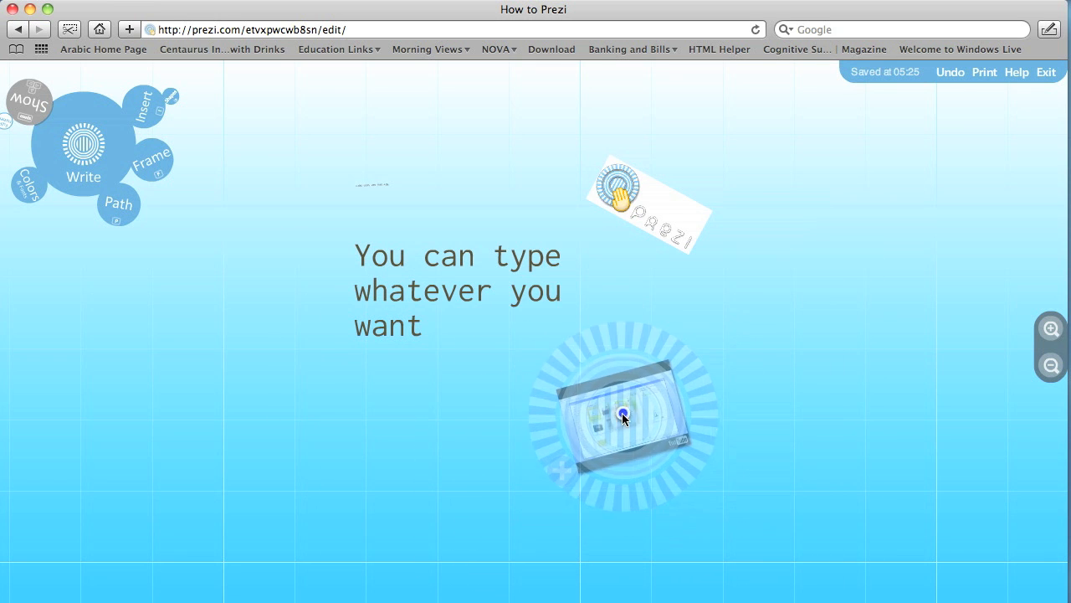
click(140, 185)
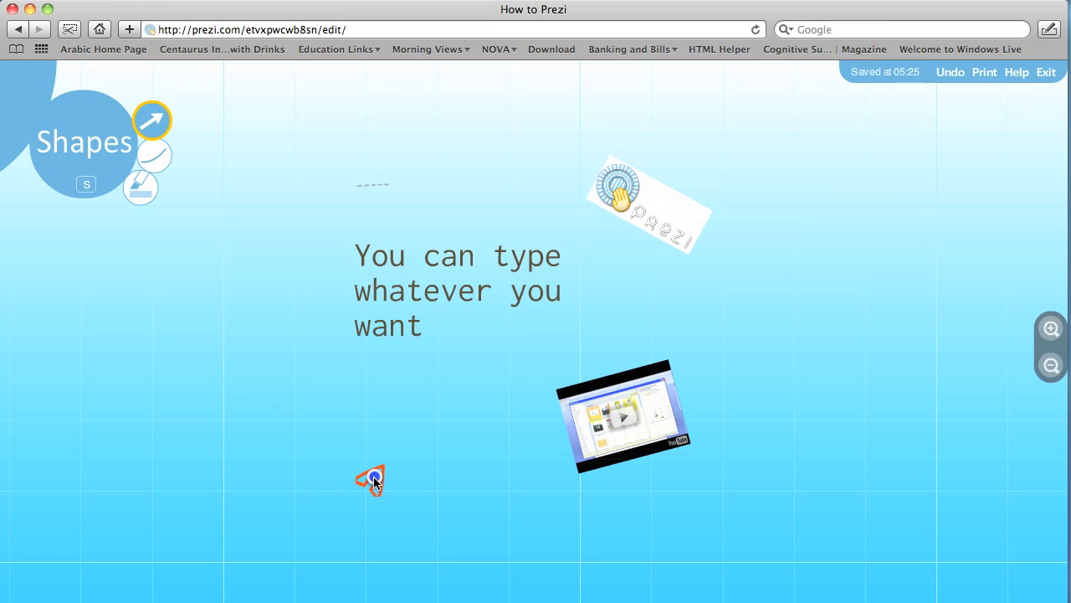
Draw an arrow at the video, circle the small text, and highlight 'whatever'.
drag(371, 479, 534, 443)
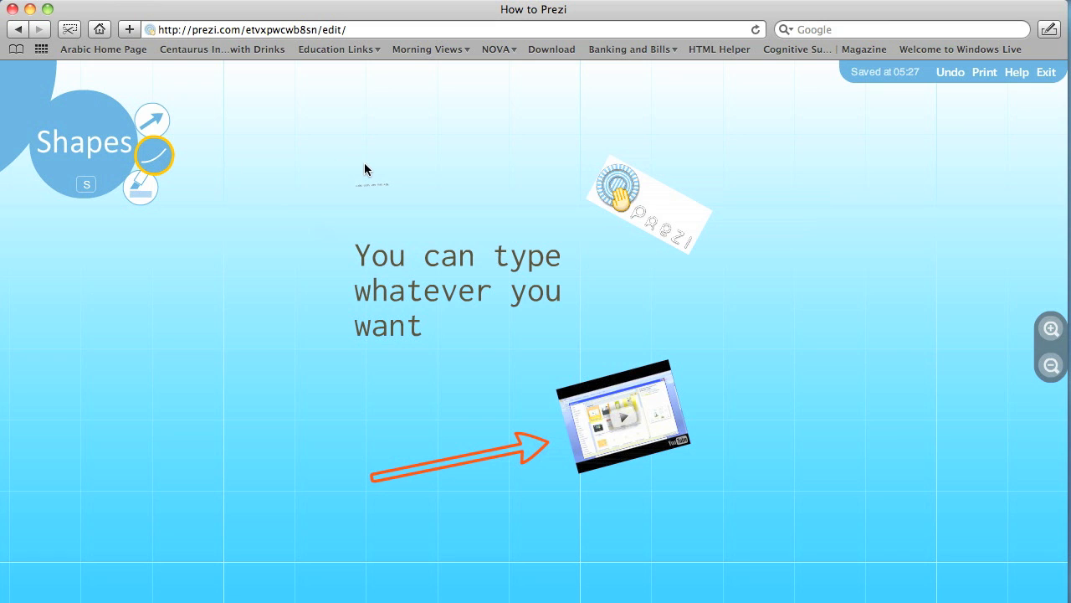
drag(366, 167, 389, 207)
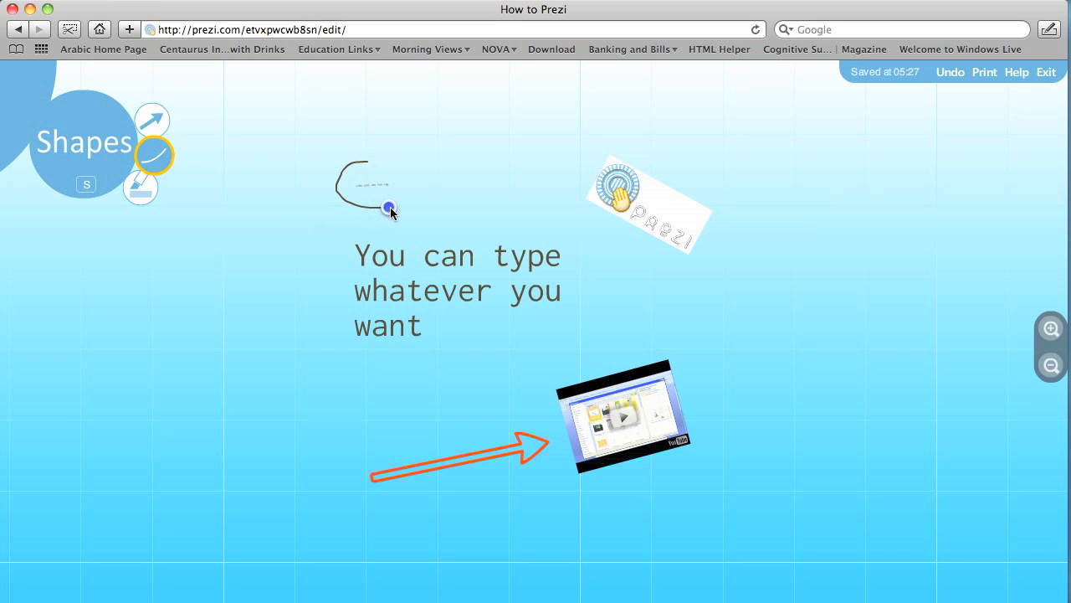
drag(389, 207, 356, 154)
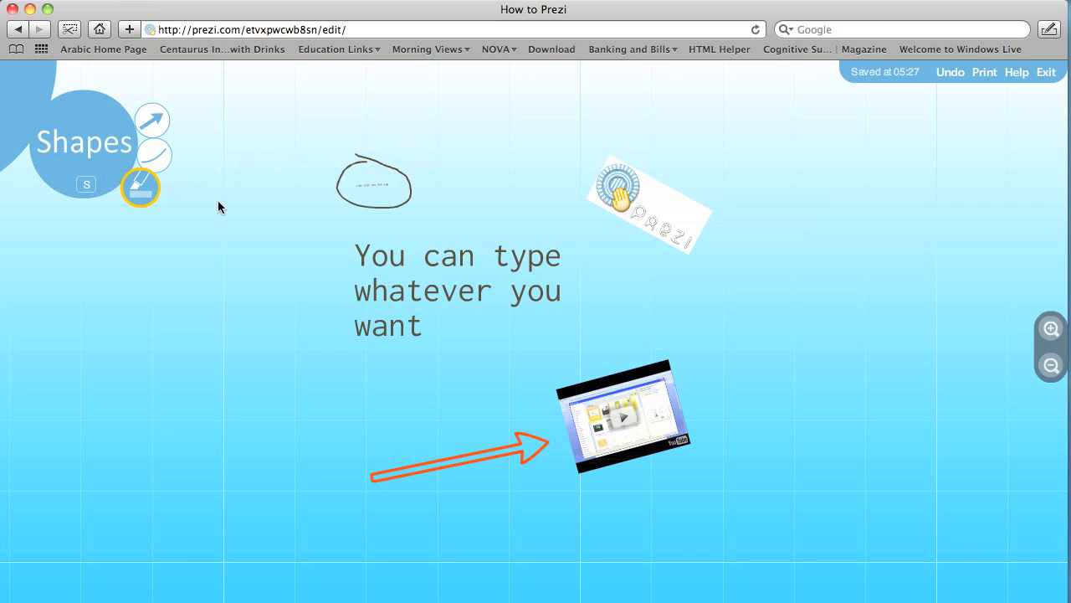
mouse_move(361, 293)
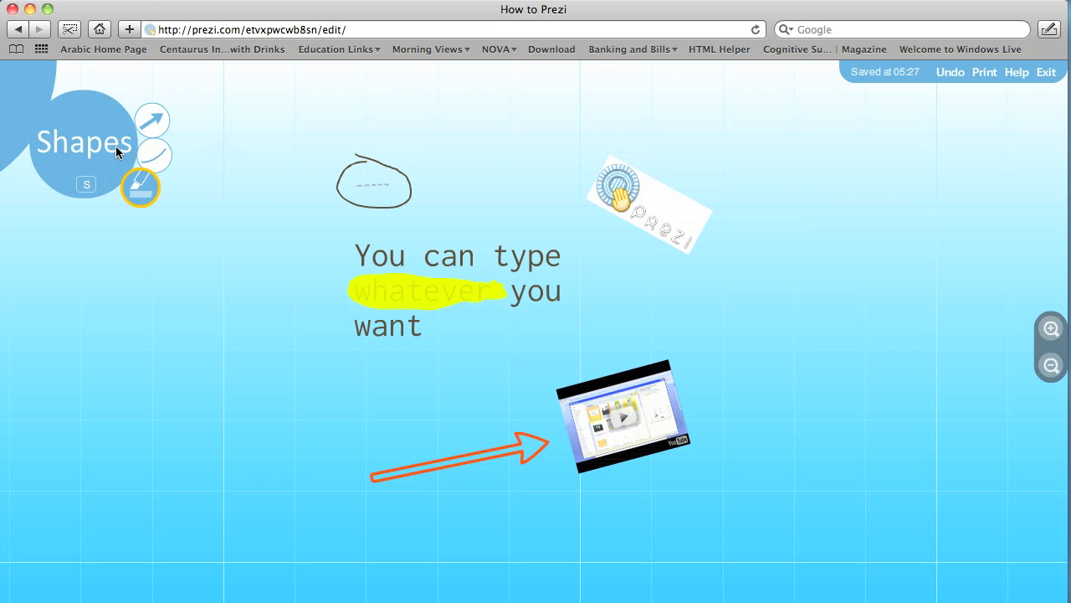
Return to the main bubble menu and delete the highlight over 'whatever'.
click(83, 143)
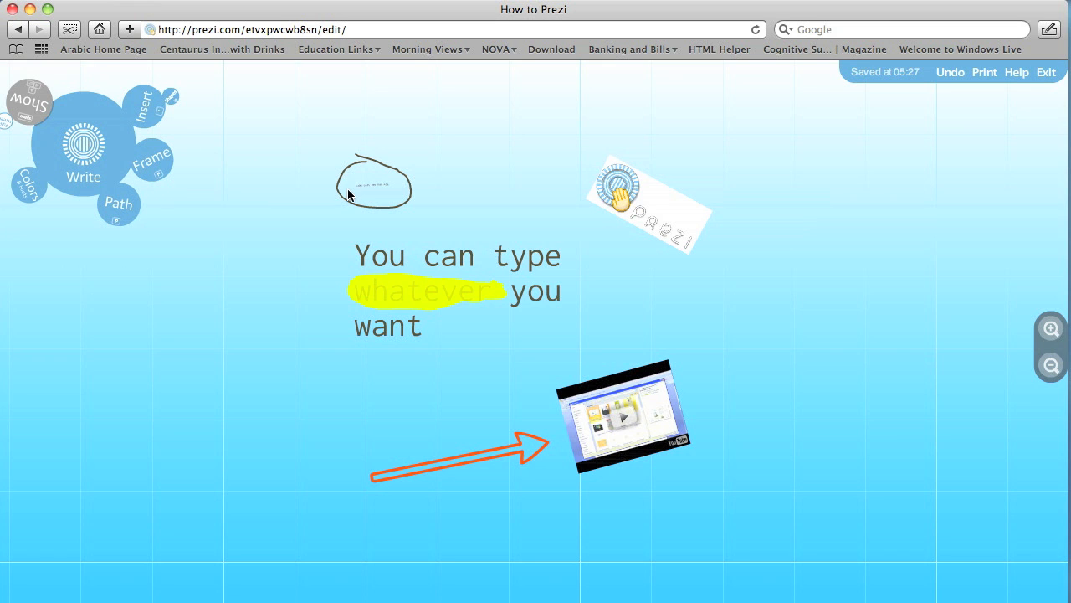
mouse_move(417, 326)
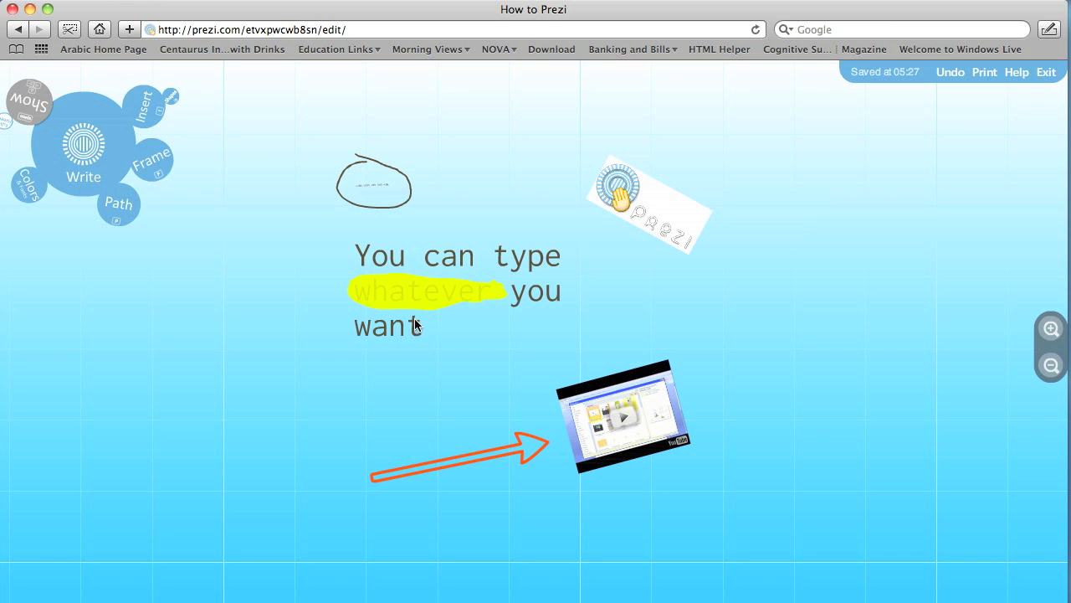
click(459, 459)
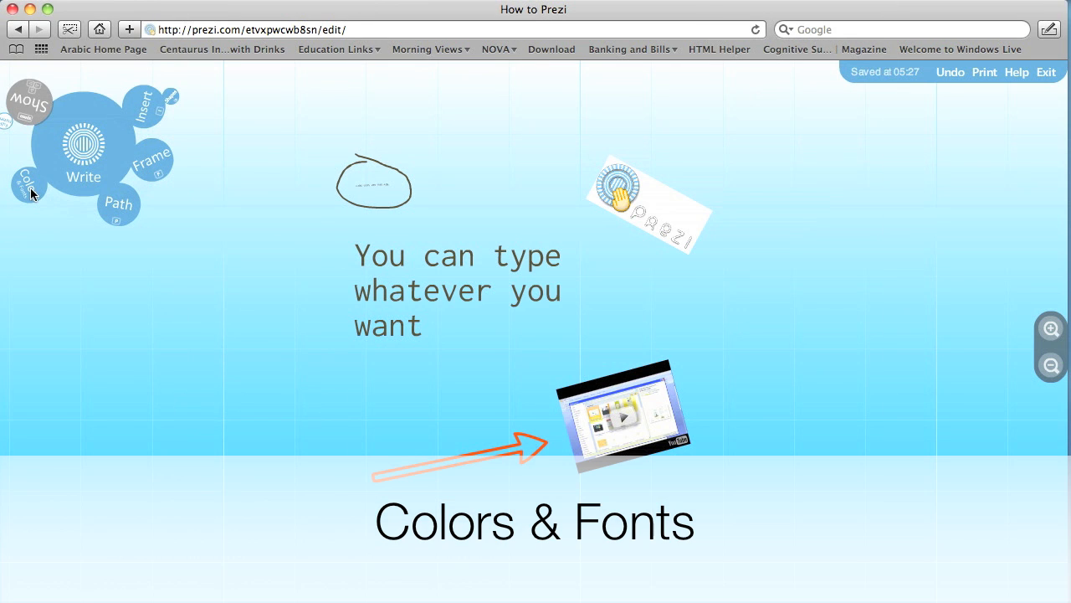
Apply the dark 'photographer' theme from Colors & Fonts.
click(28, 187)
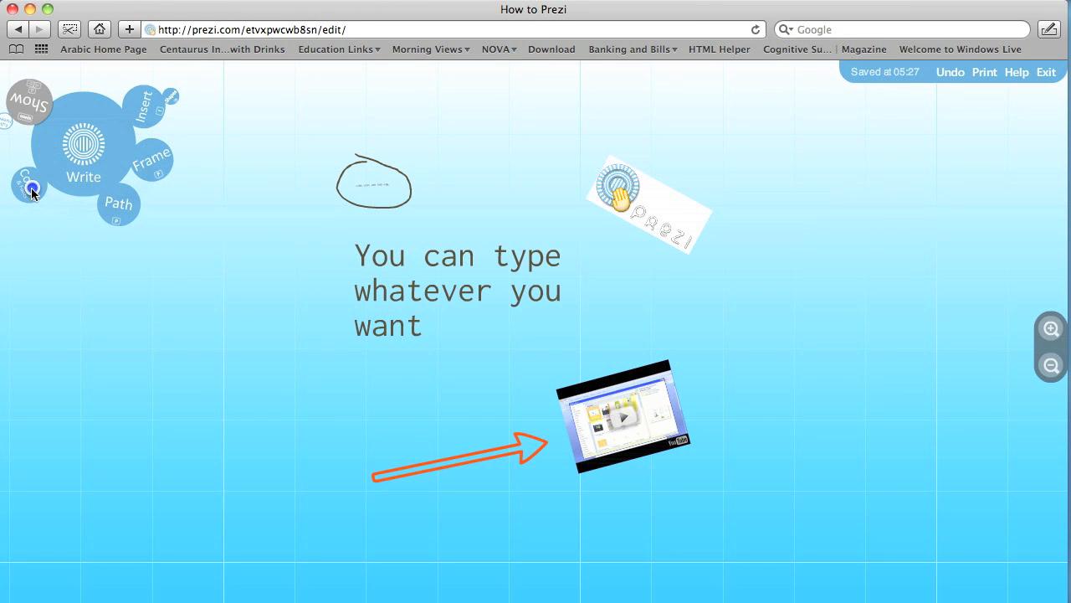
click(27, 189)
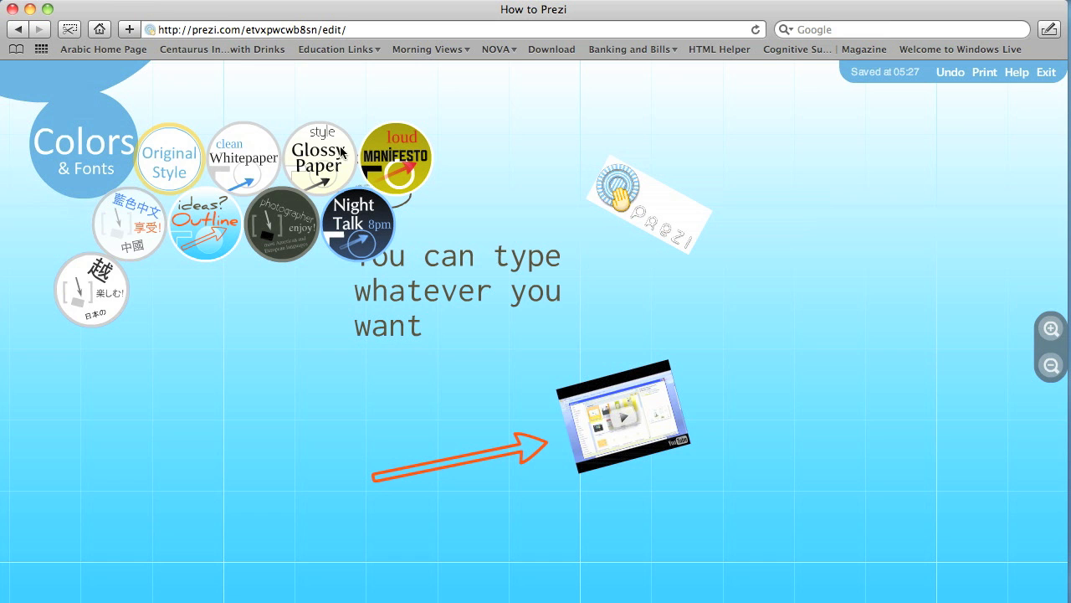
click(128, 224)
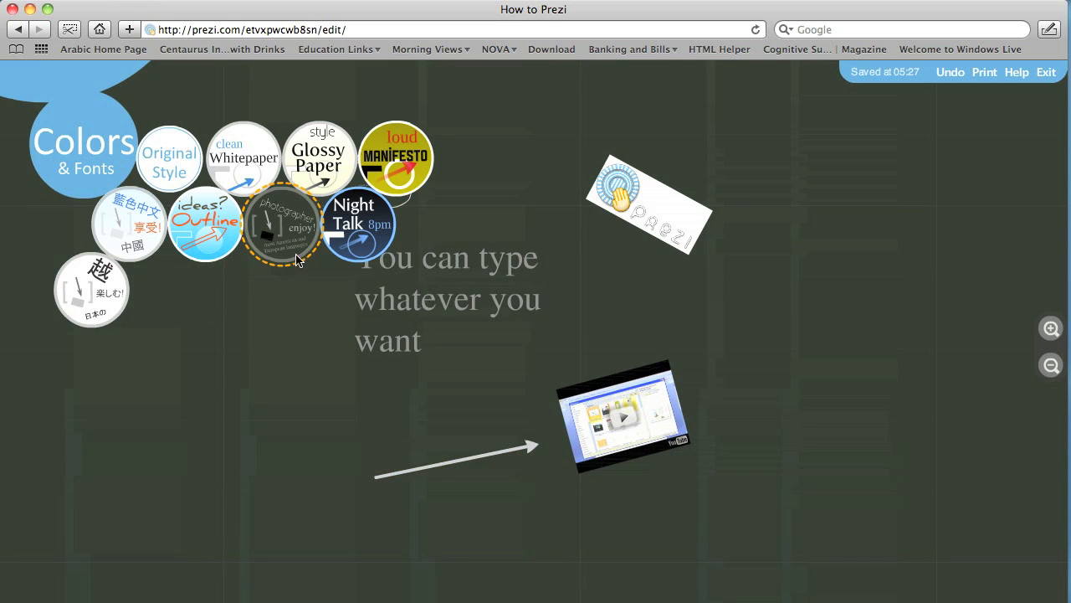
click(319, 158)
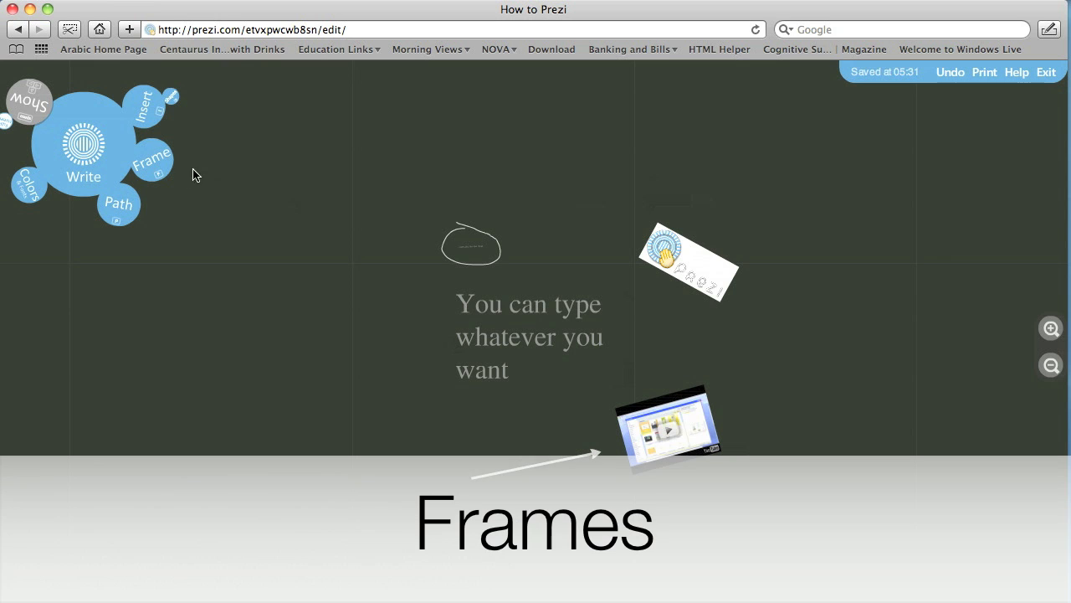
mouse_move(183, 193)
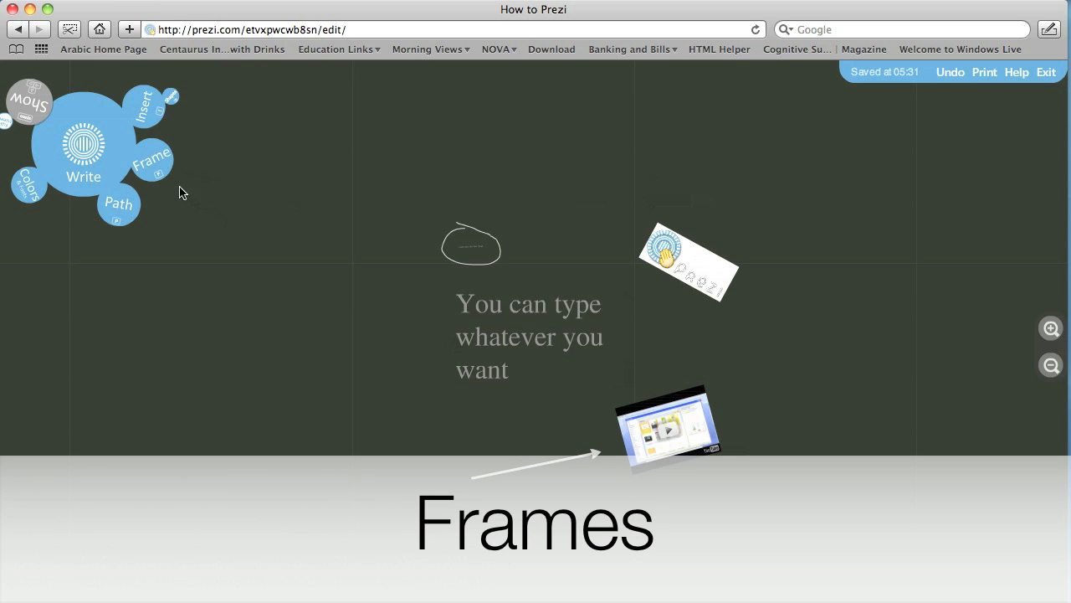
Place a bracket frame around the 'You can type whatever you want' text, then pick circular frames.
click(152, 155)
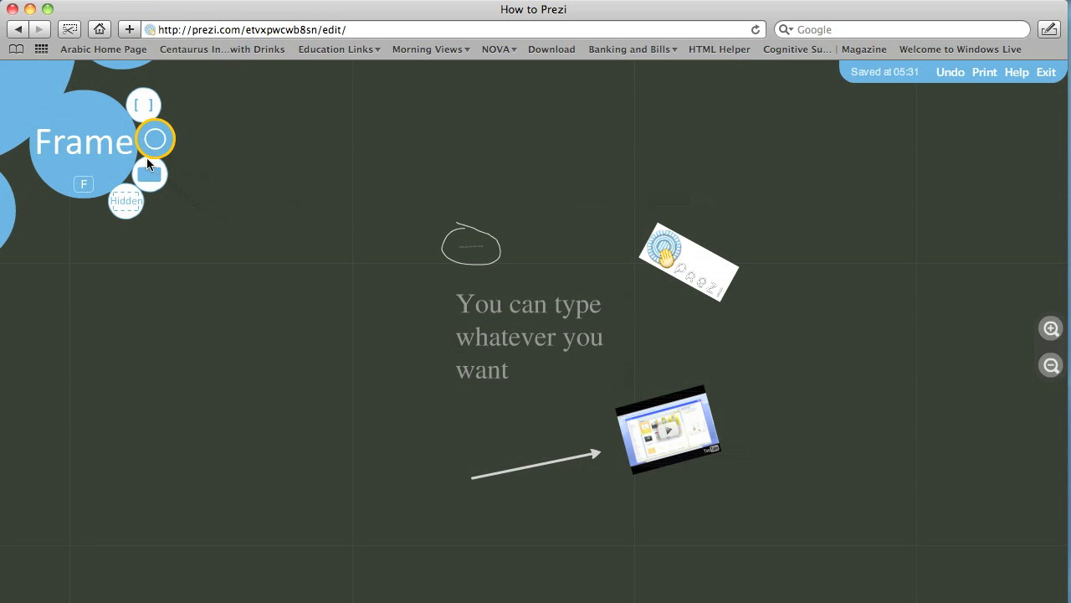
click(143, 105)
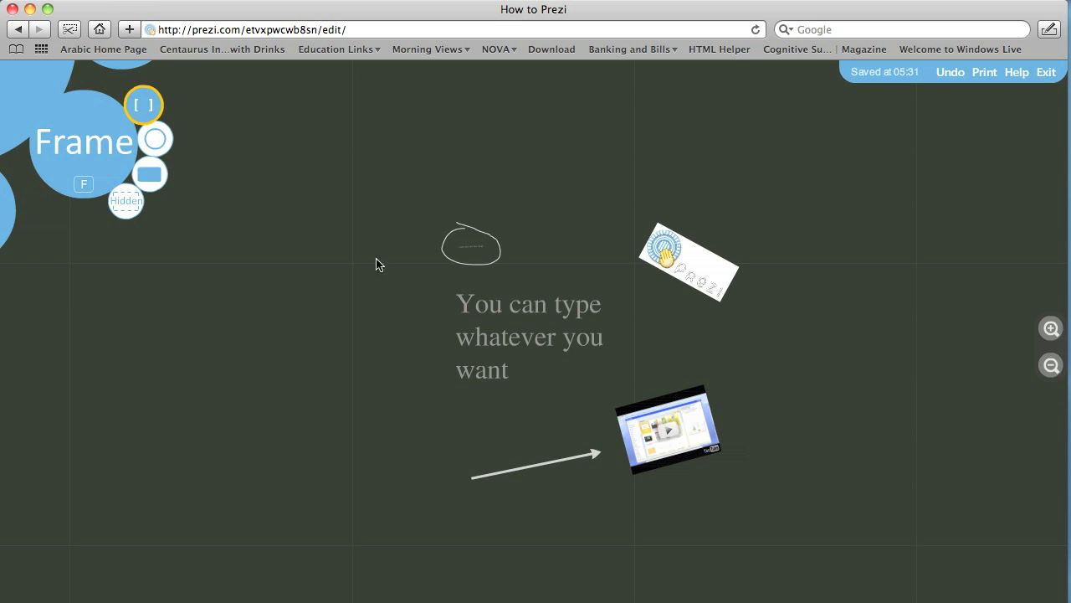
click(529, 337)
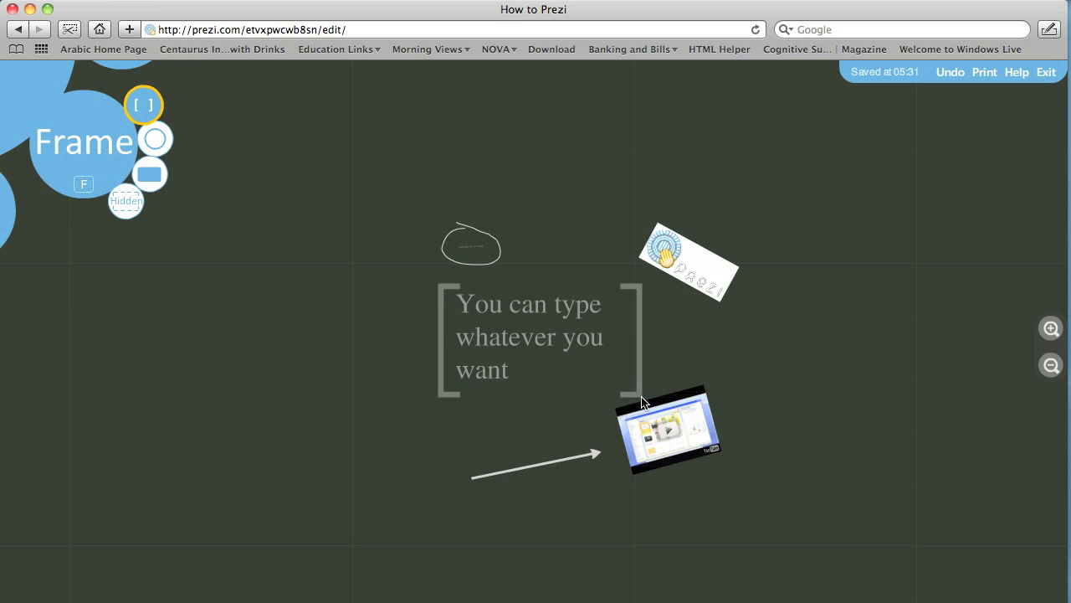
mouse_move(21, 79)
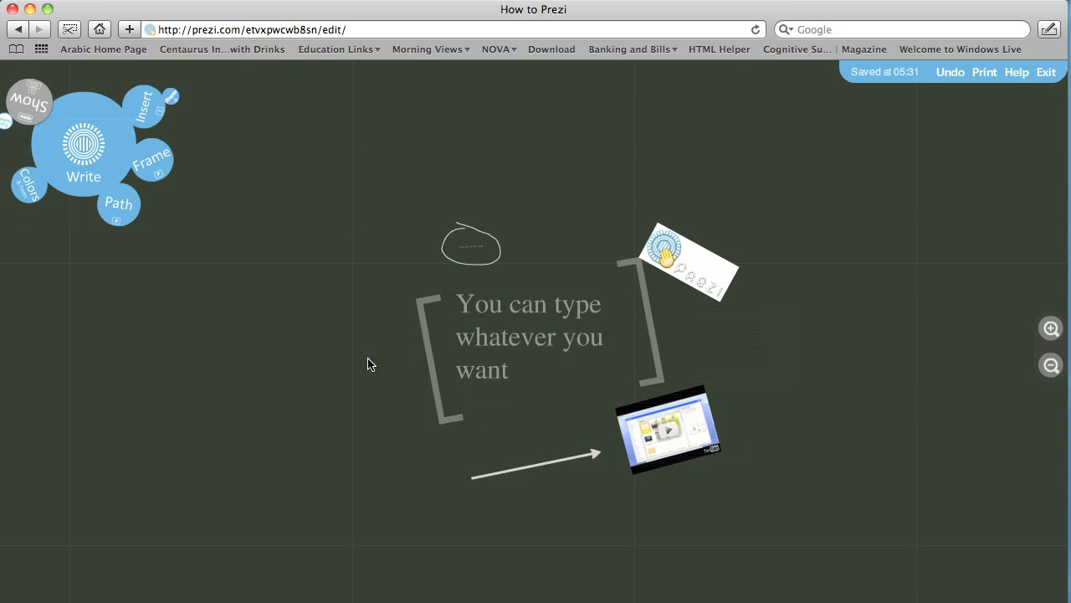
click(152, 155)
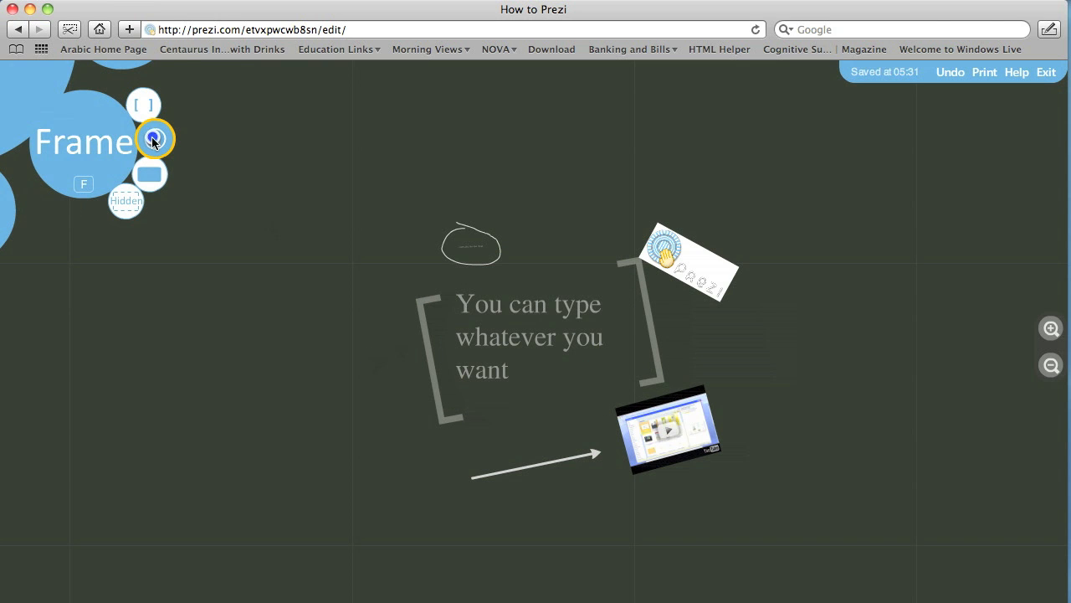
click(674, 418)
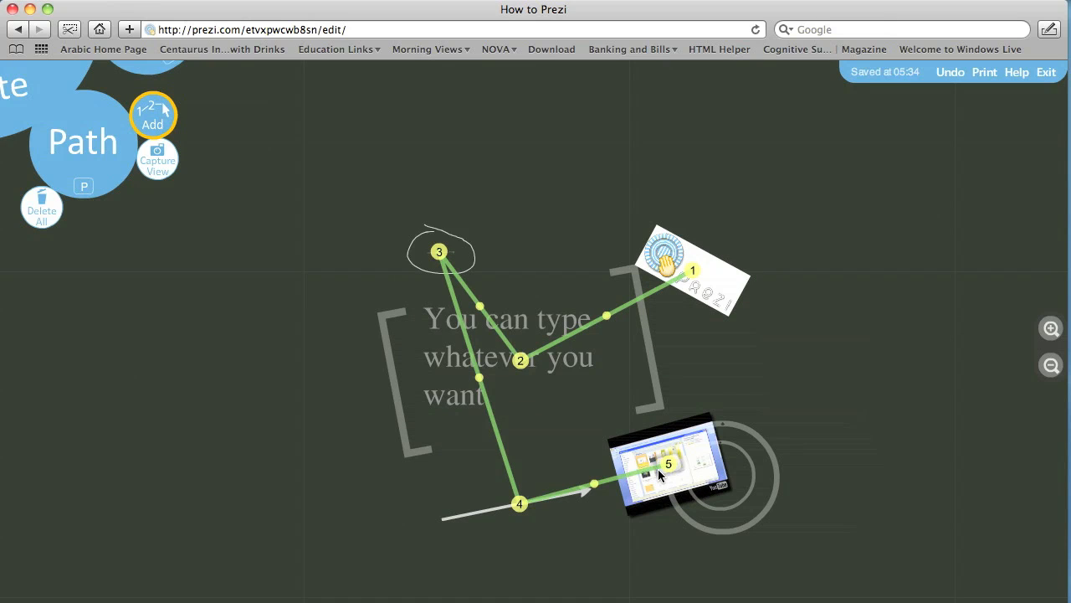
mouse_move(442, 254)
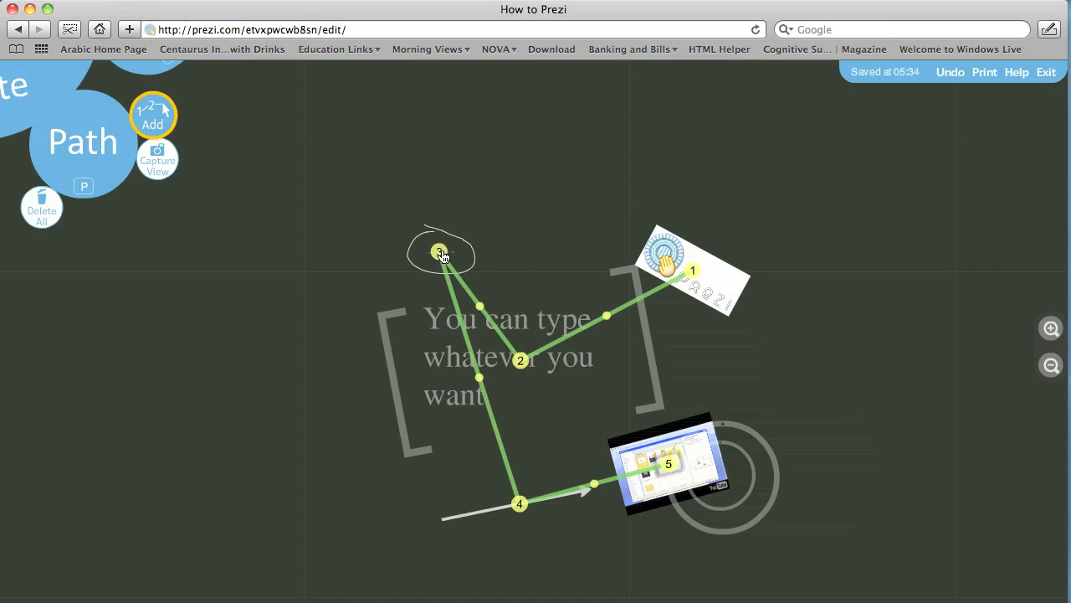
mouse_move(519, 363)
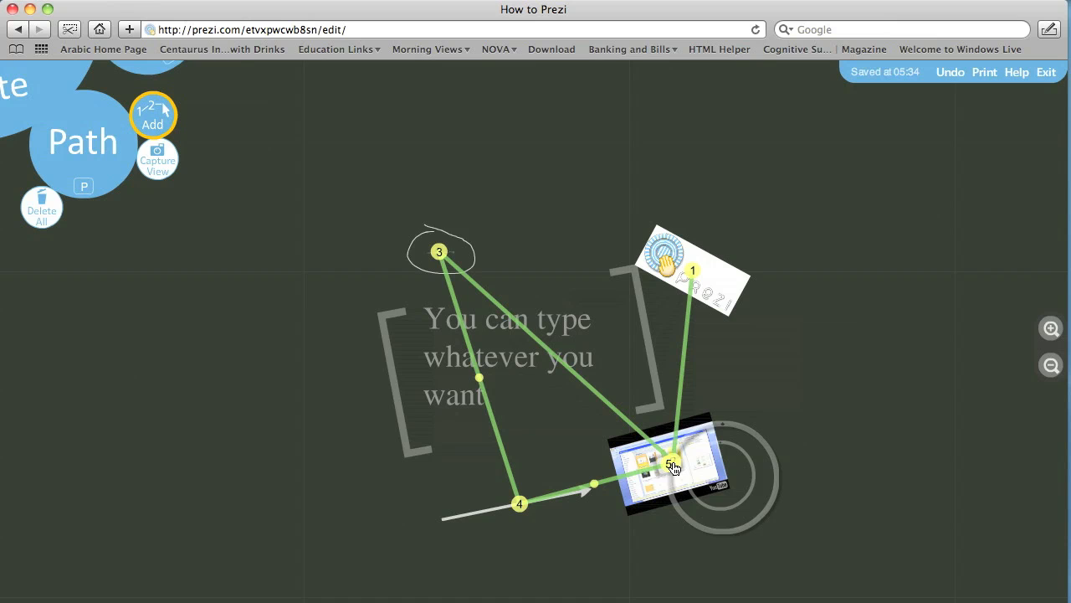
Rearrange the path by moving stop 2 onto the video and another stop over the text.
drag(674, 465, 512, 349)
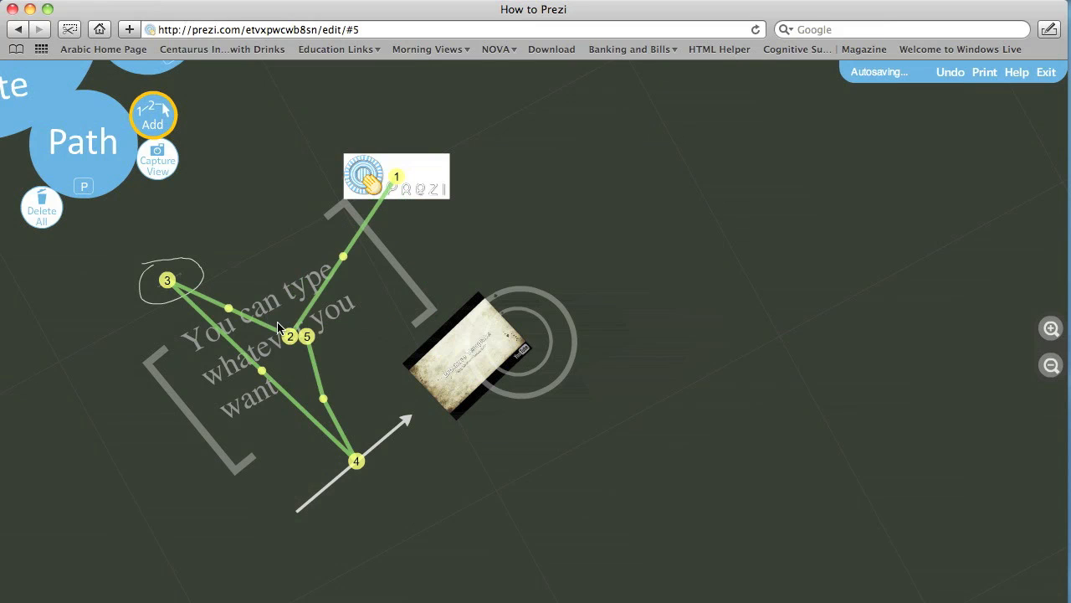
drag(306, 335, 465, 360)
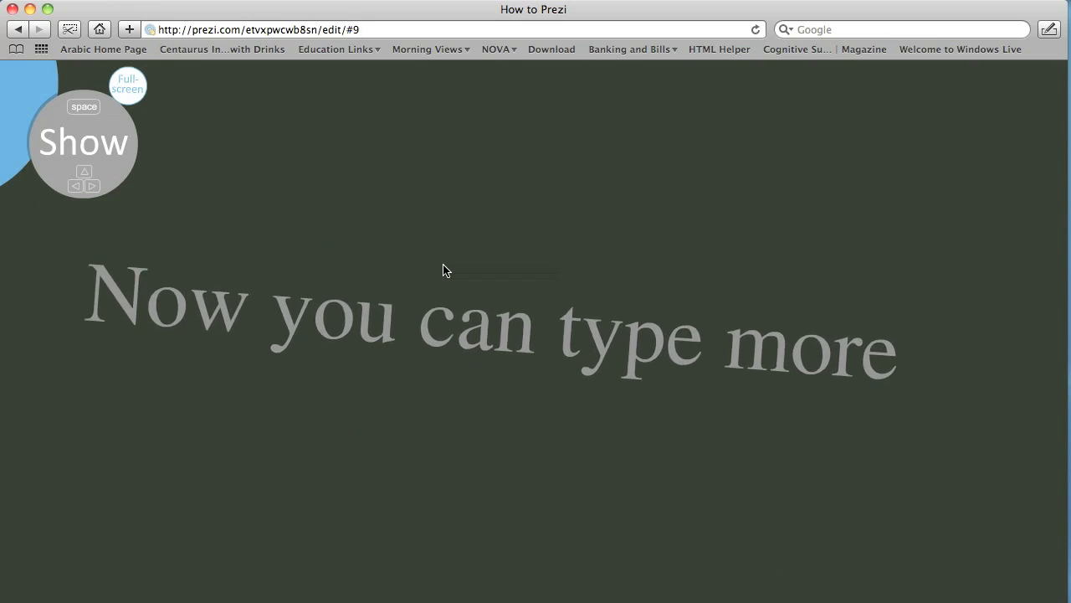
Go back to the previous path stop in the presentation preview.
click(17, 30)
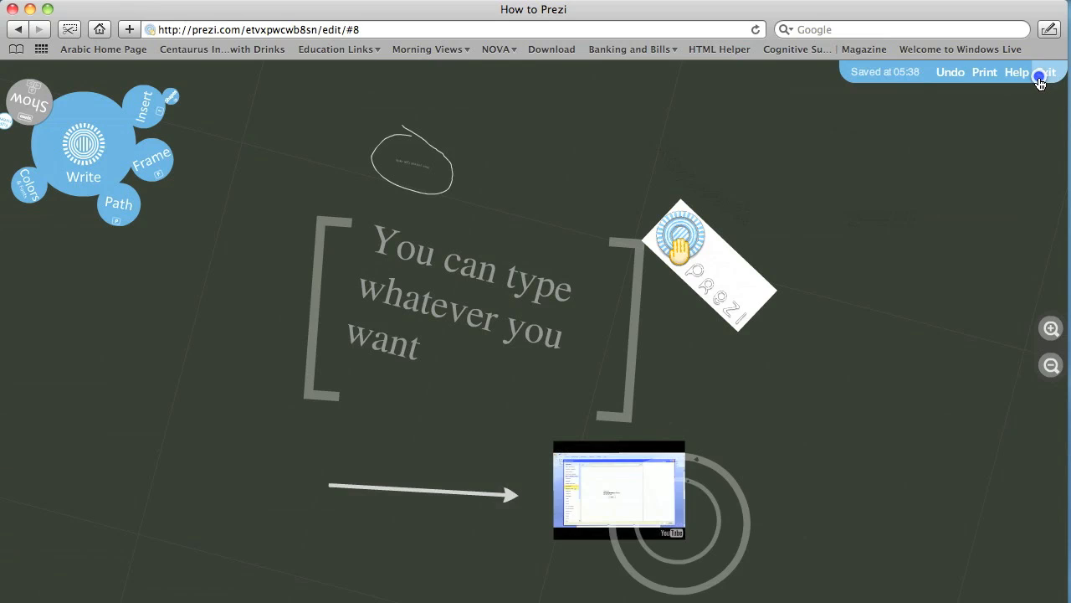
Exit to the How to Prezi page and open the view-only link dialog.
click(1045, 72)
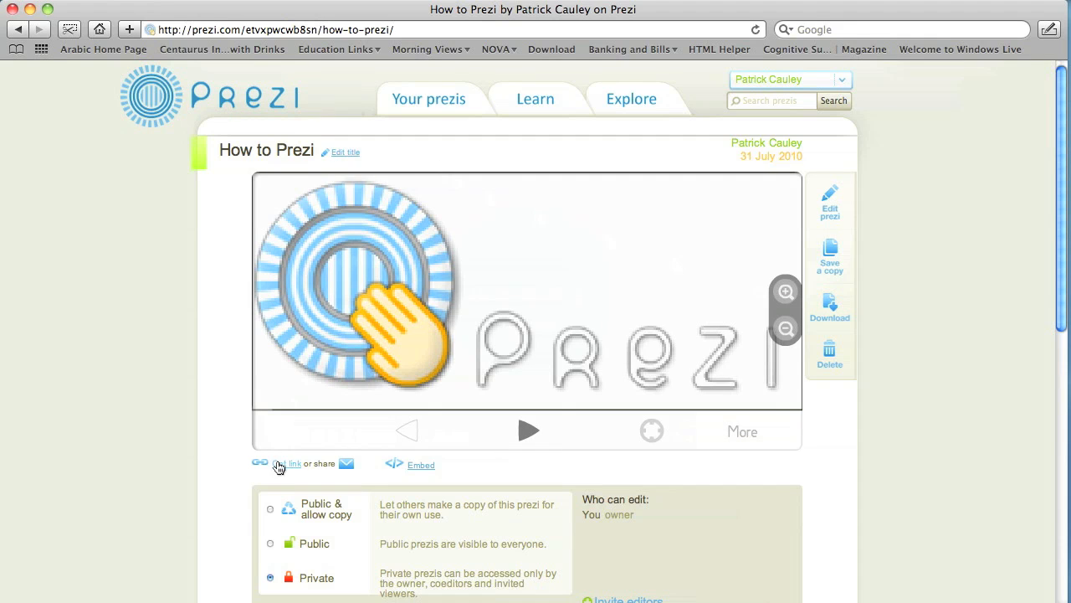
click(292, 463)
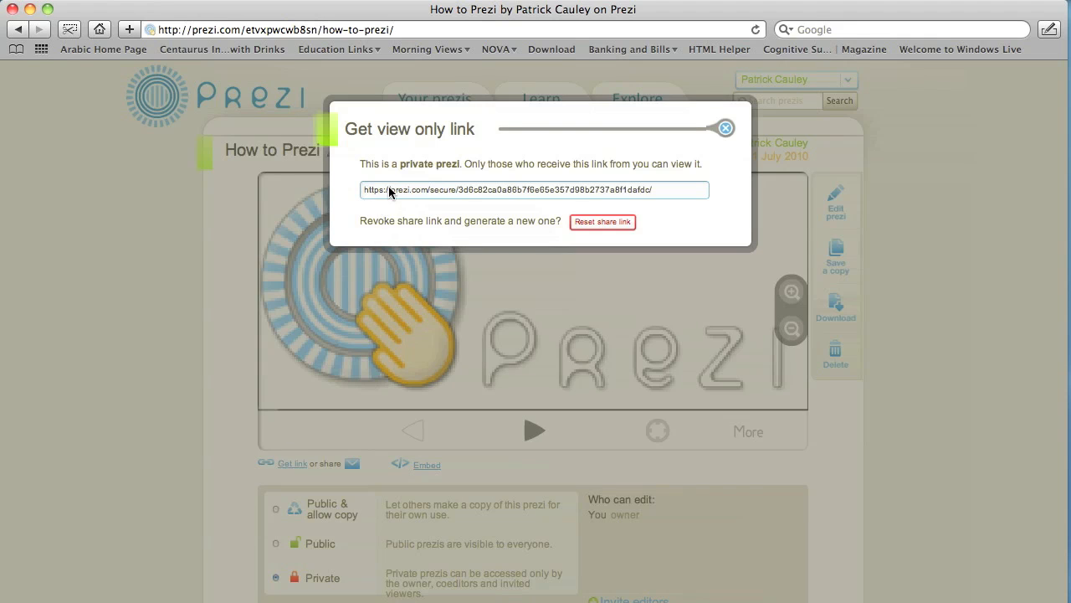
Select the whole view-only URL, then close the link window.
triple_click(534, 189)
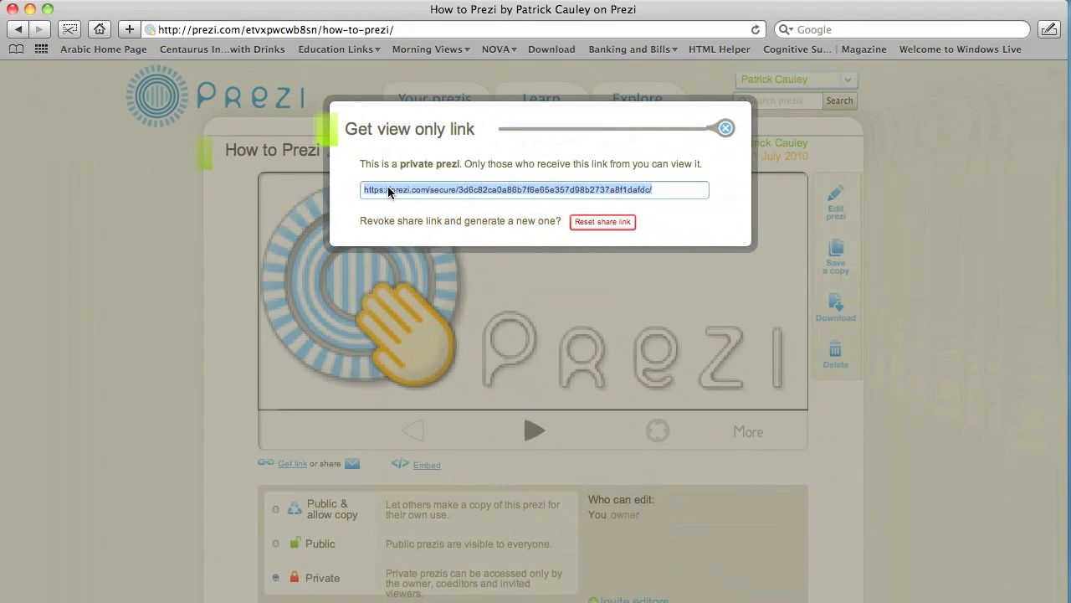
mouse_move(502, 151)
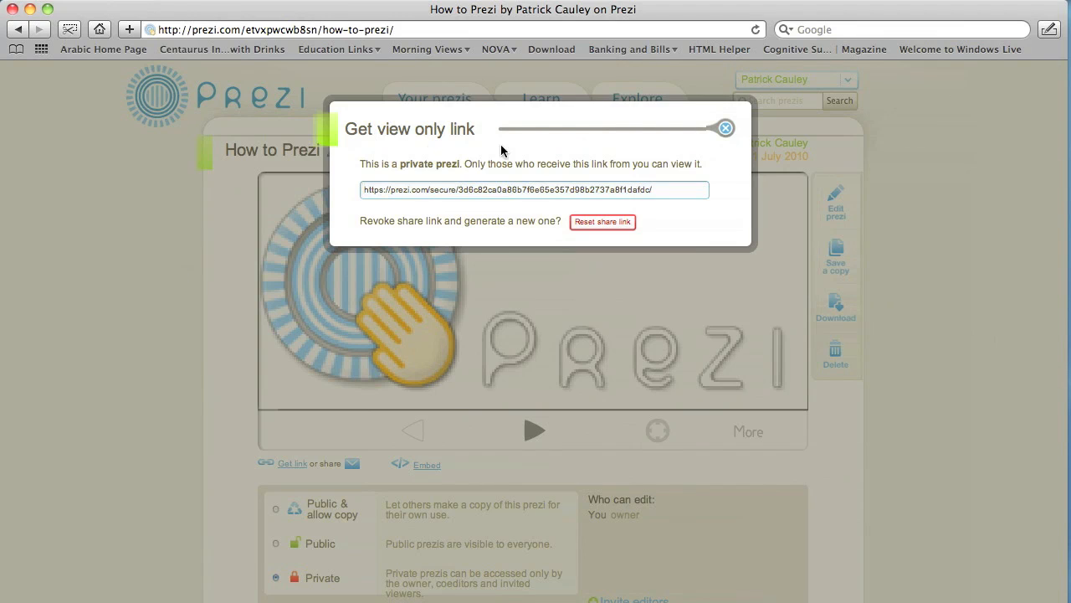
click(725, 127)
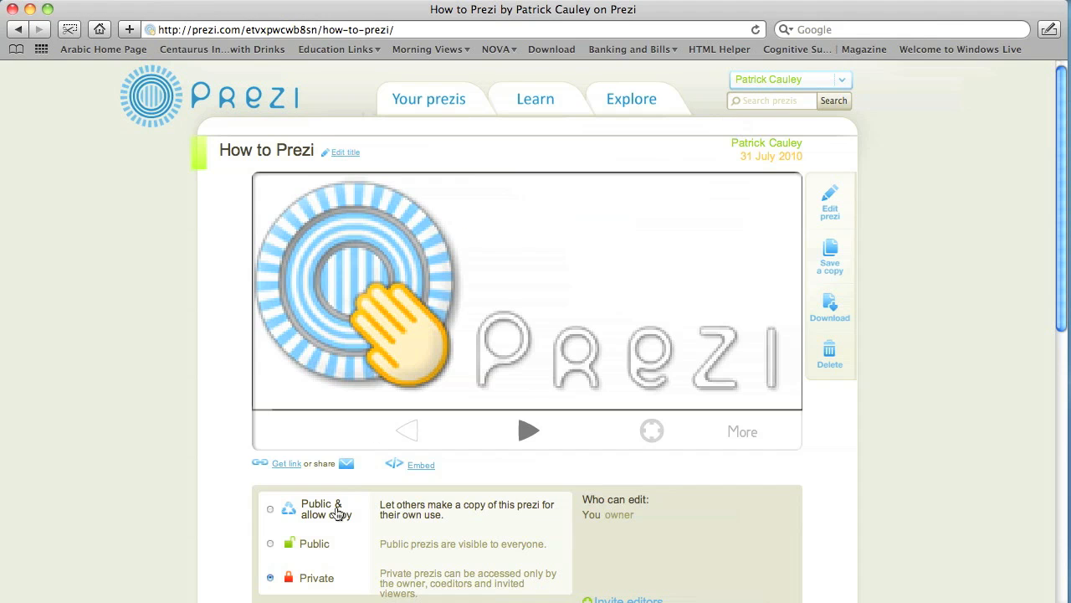
mouse_move(504, 468)
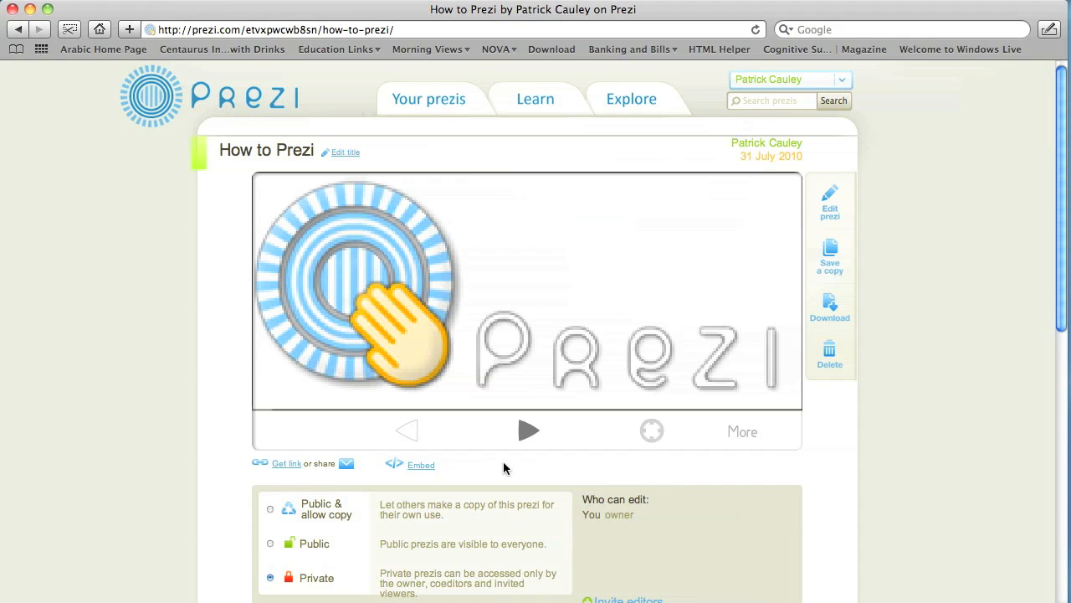
Play the How to Prezi presentation from its page preview.
click(528, 430)
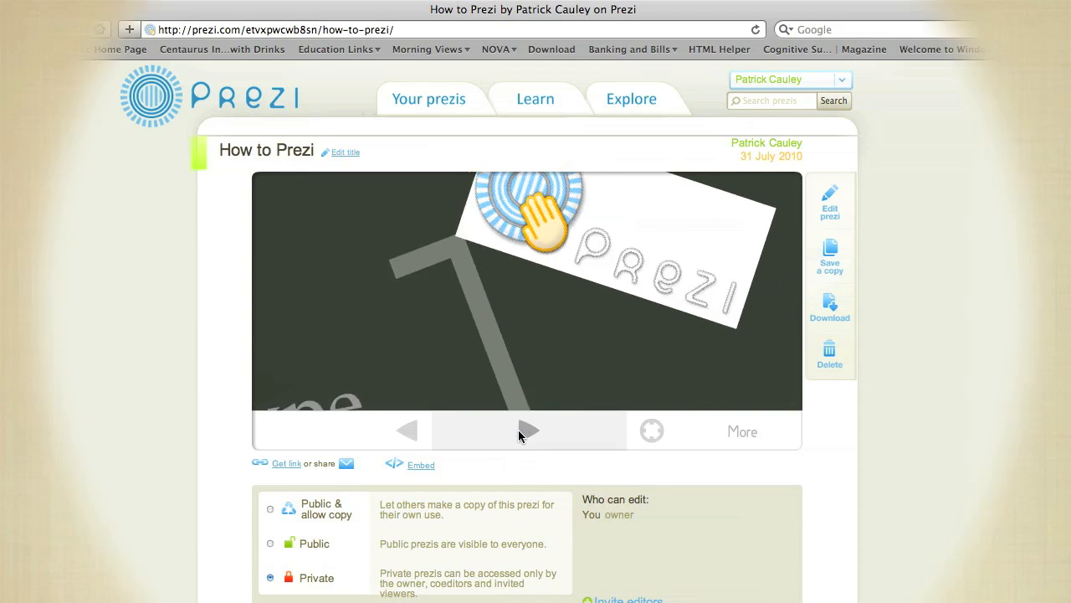